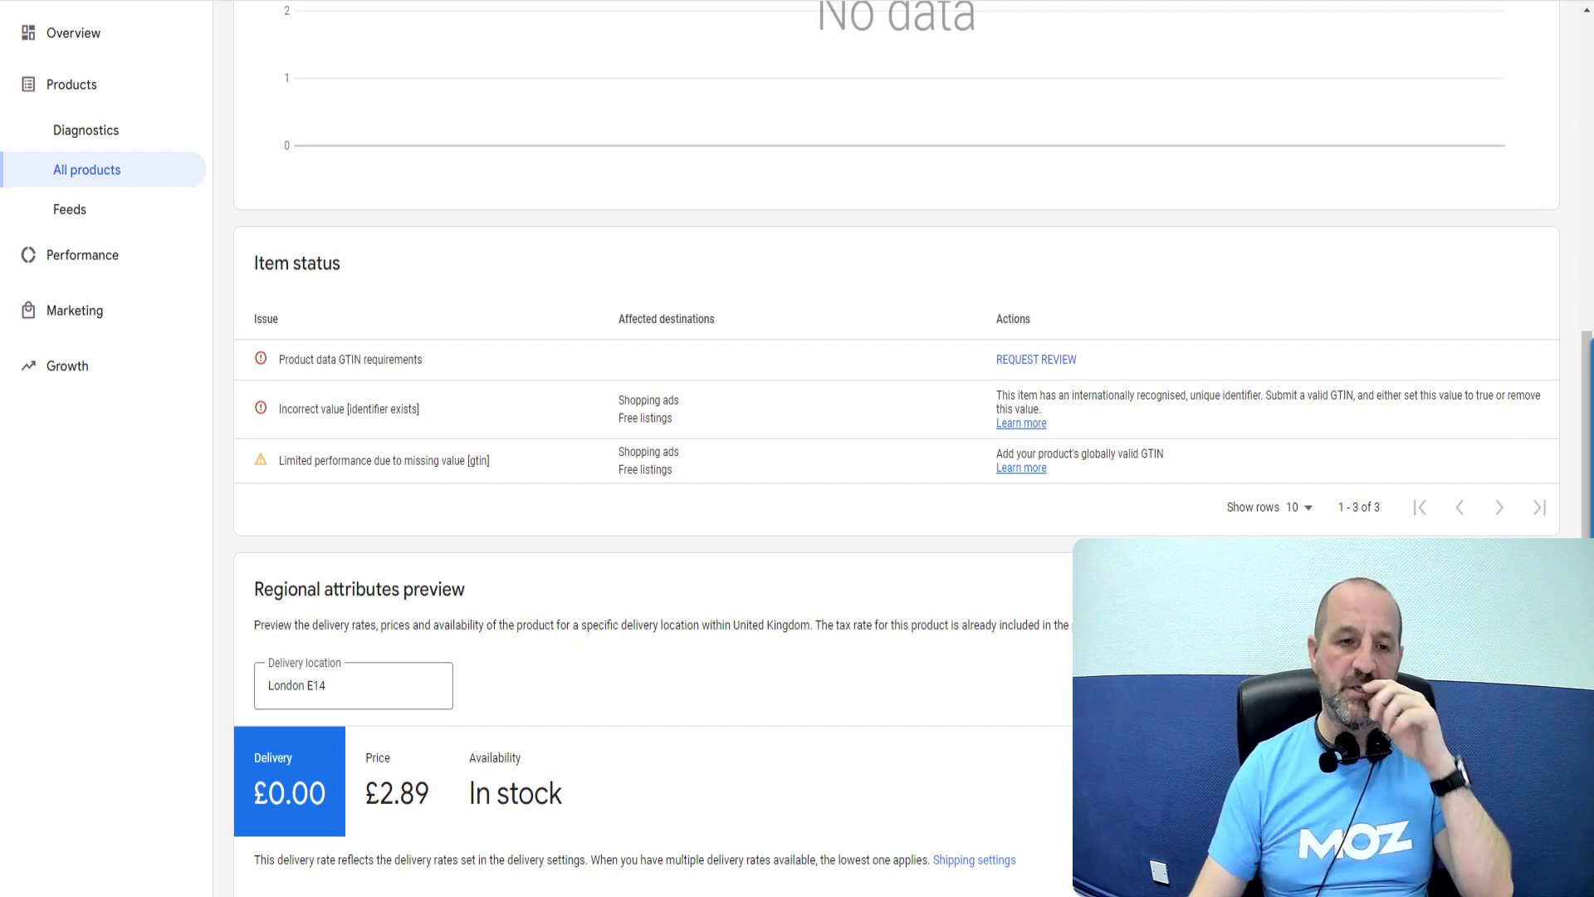
Step: Scroll down the product page to the 'Raw feed attributes: Alliance' panel
{"action": "scroll", "scroll_direction": "down", "scroll_amount": 3}
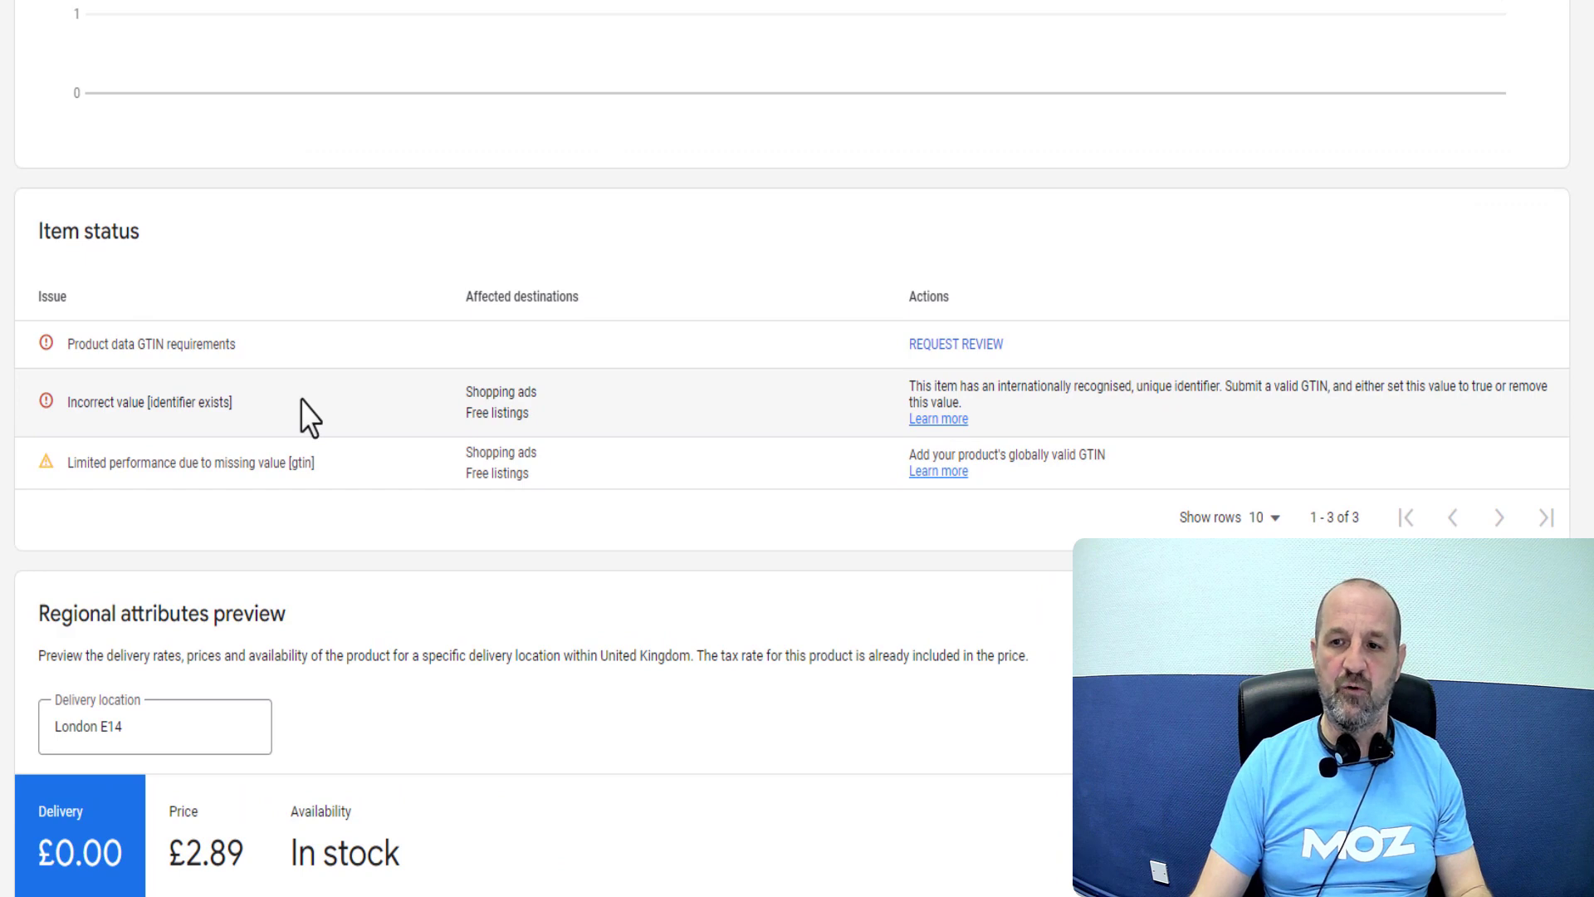
{"action": "mouse_move", "coordinate": [269, 201]}
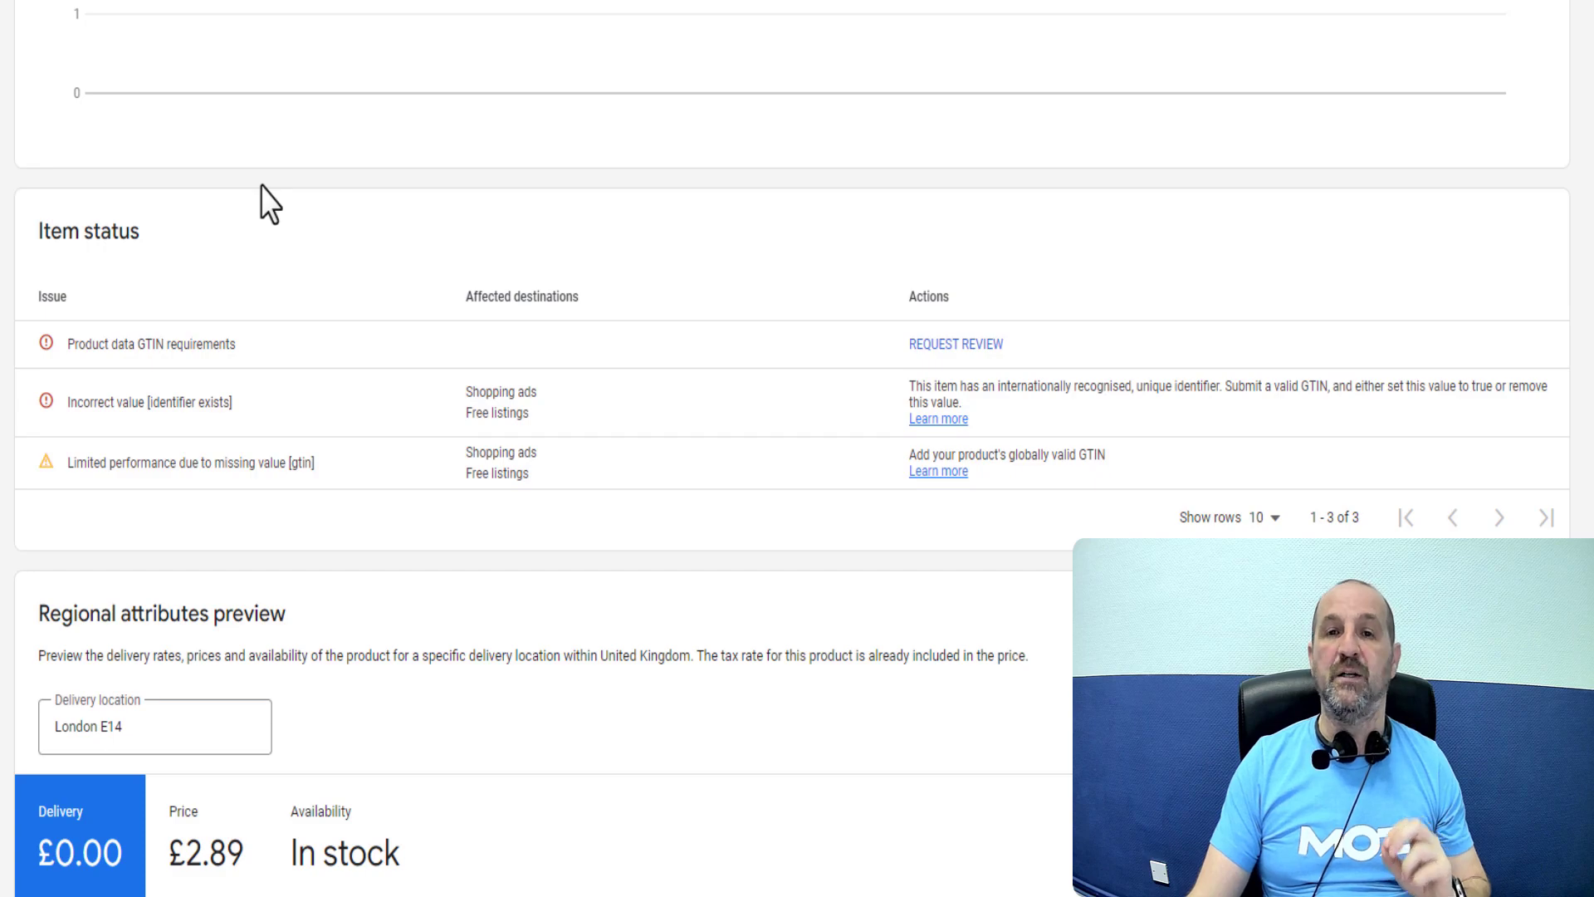
{"action": "scroll", "scroll_direction": "up", "scroll_amount": 3}
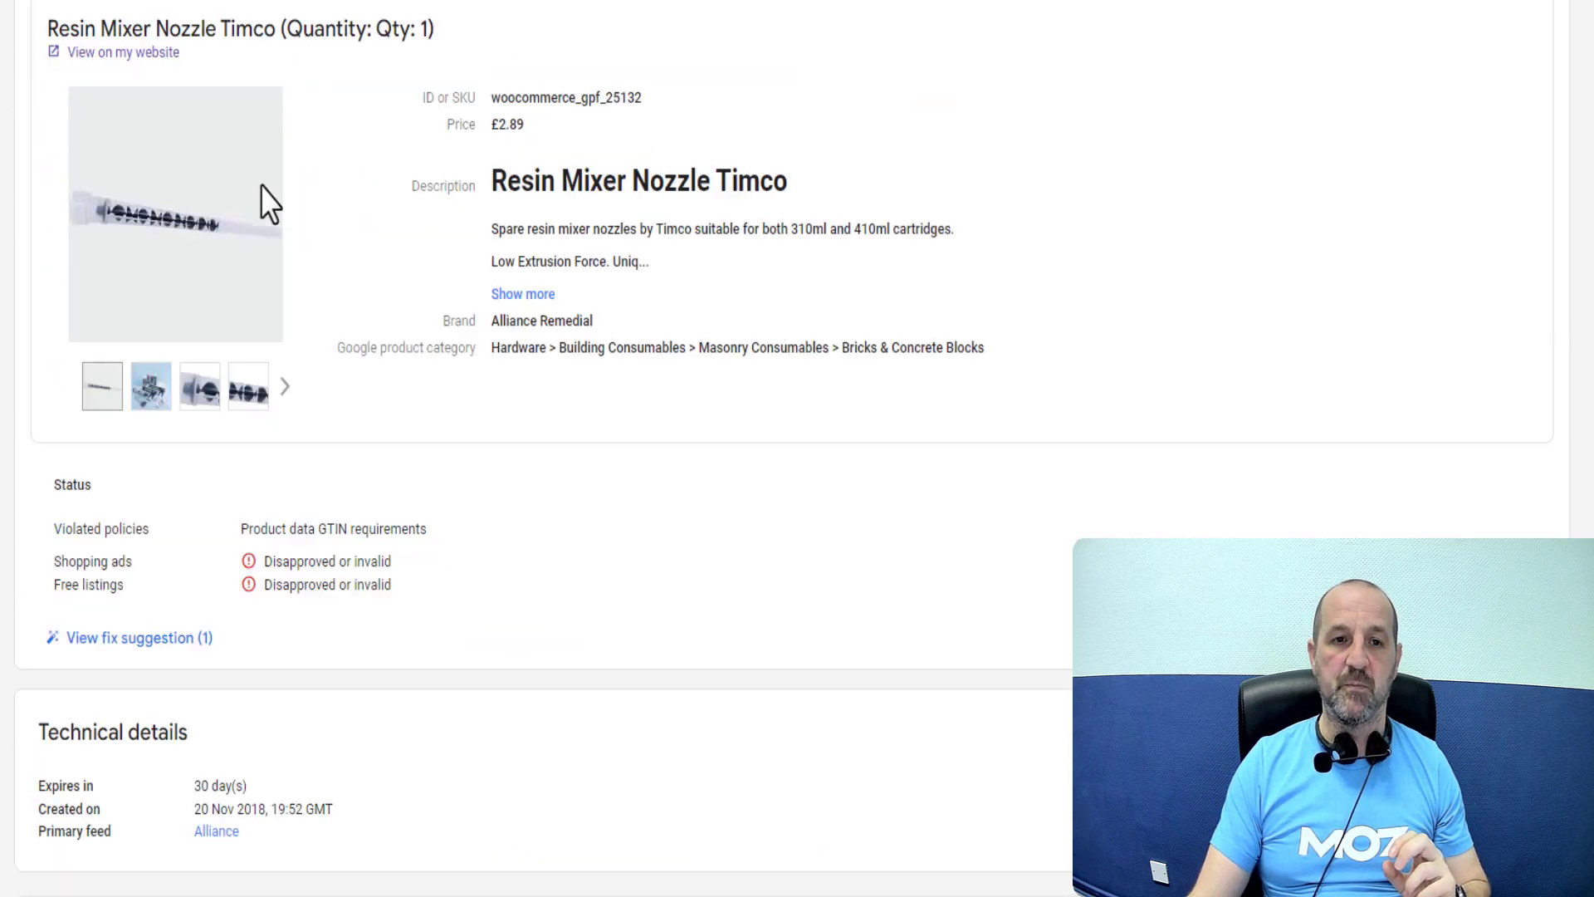
{"action": "scroll", "scroll_direction": "down", "scroll_amount": 3}
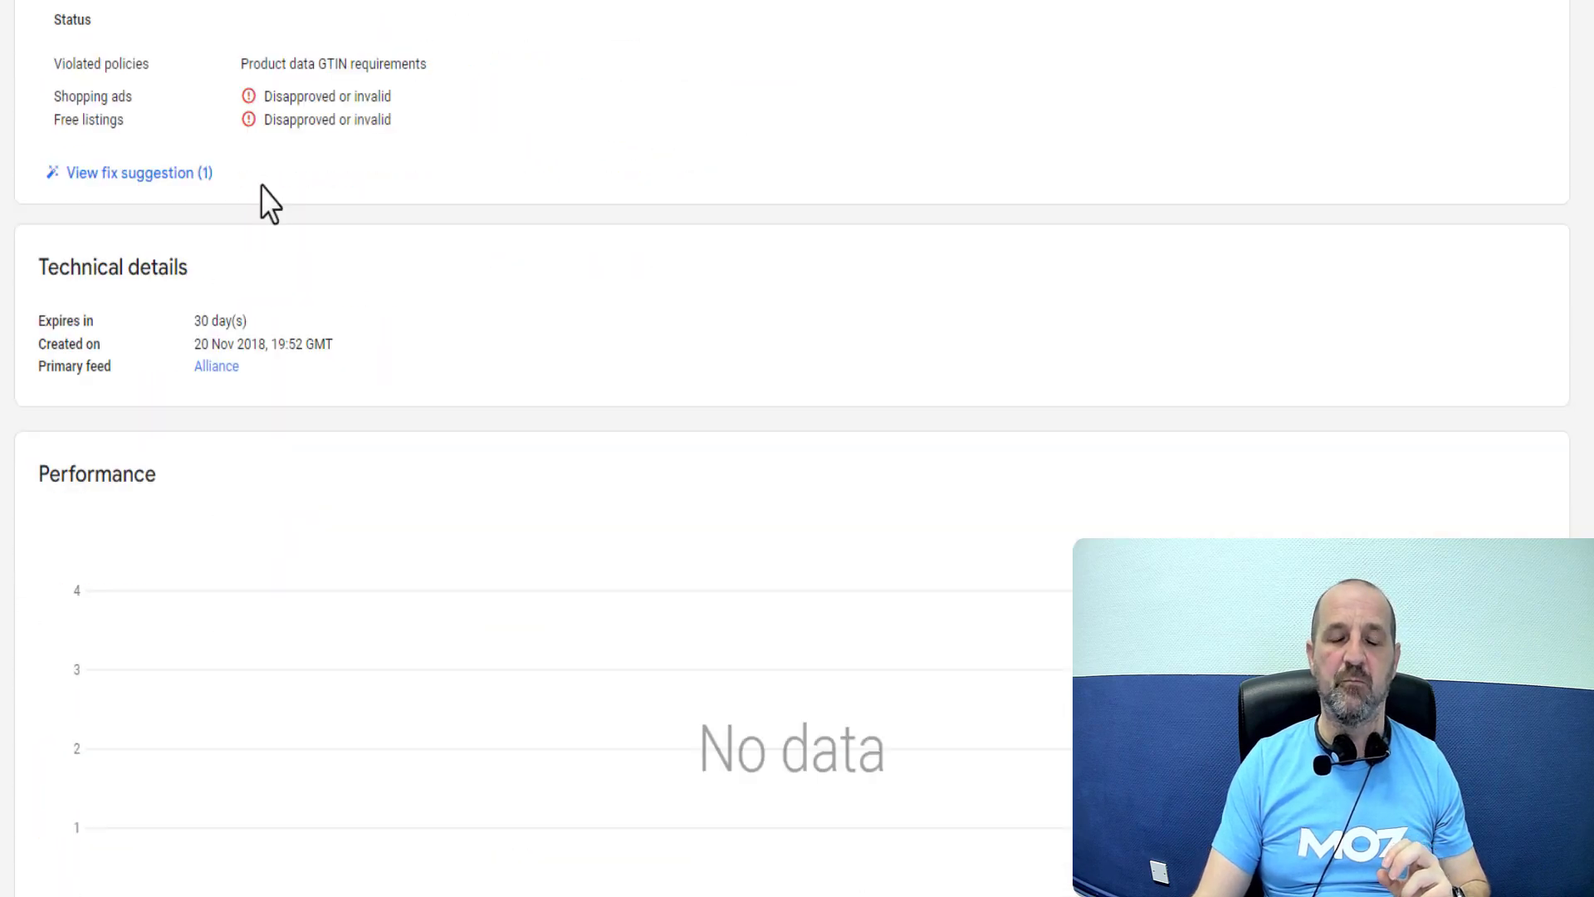
{"action": "mouse_move", "coordinate": [239, 81]}
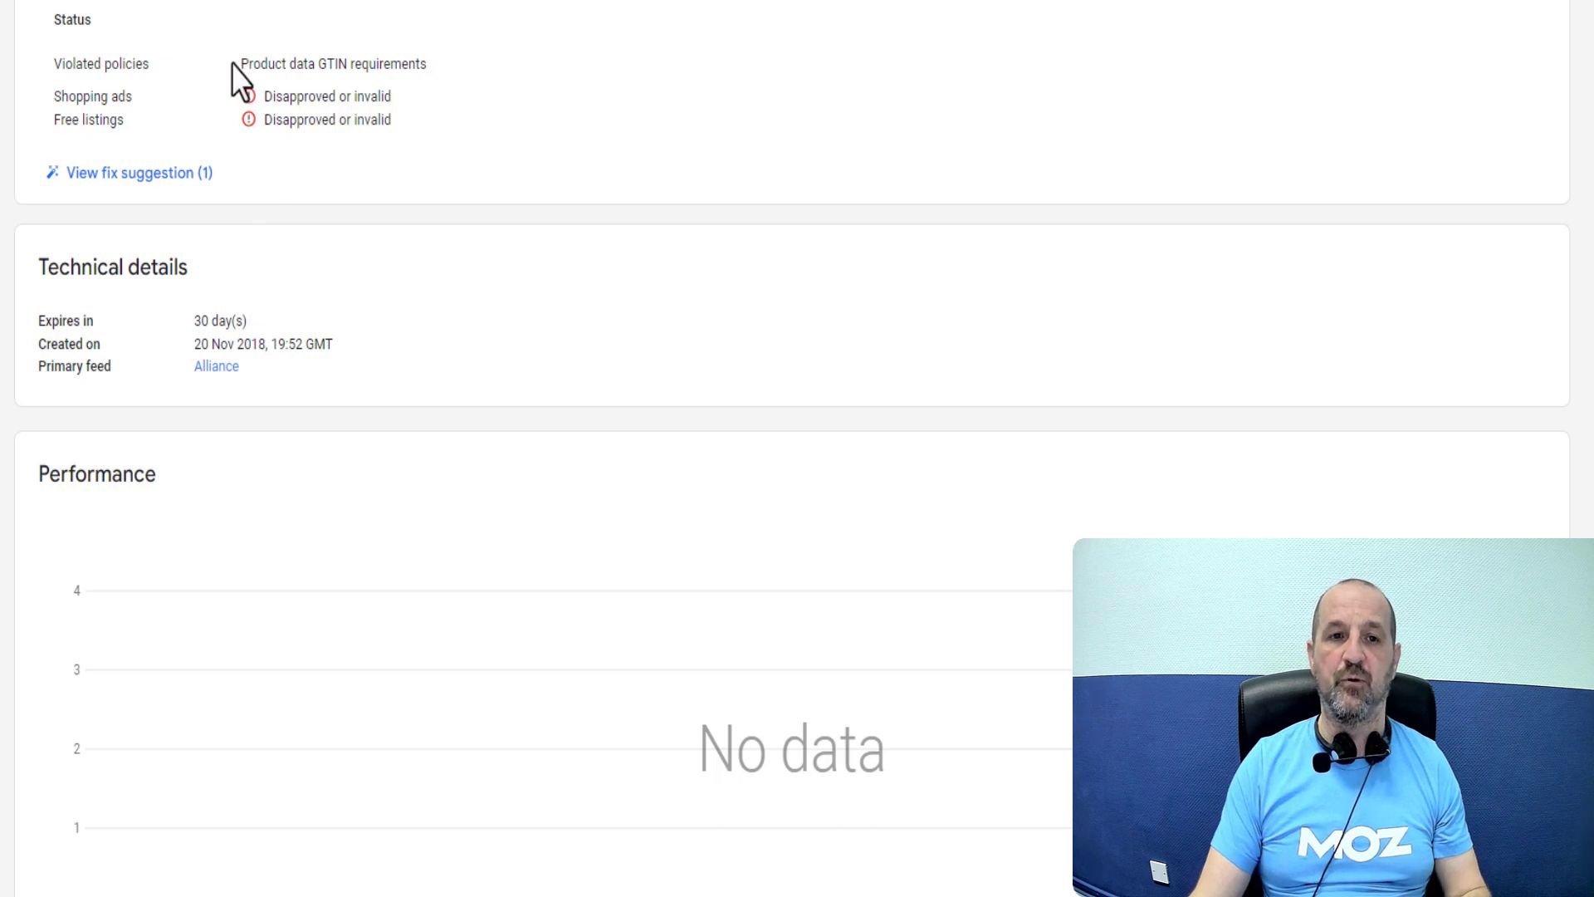
{"action": "mouse_move", "coordinate": [377, 66]}
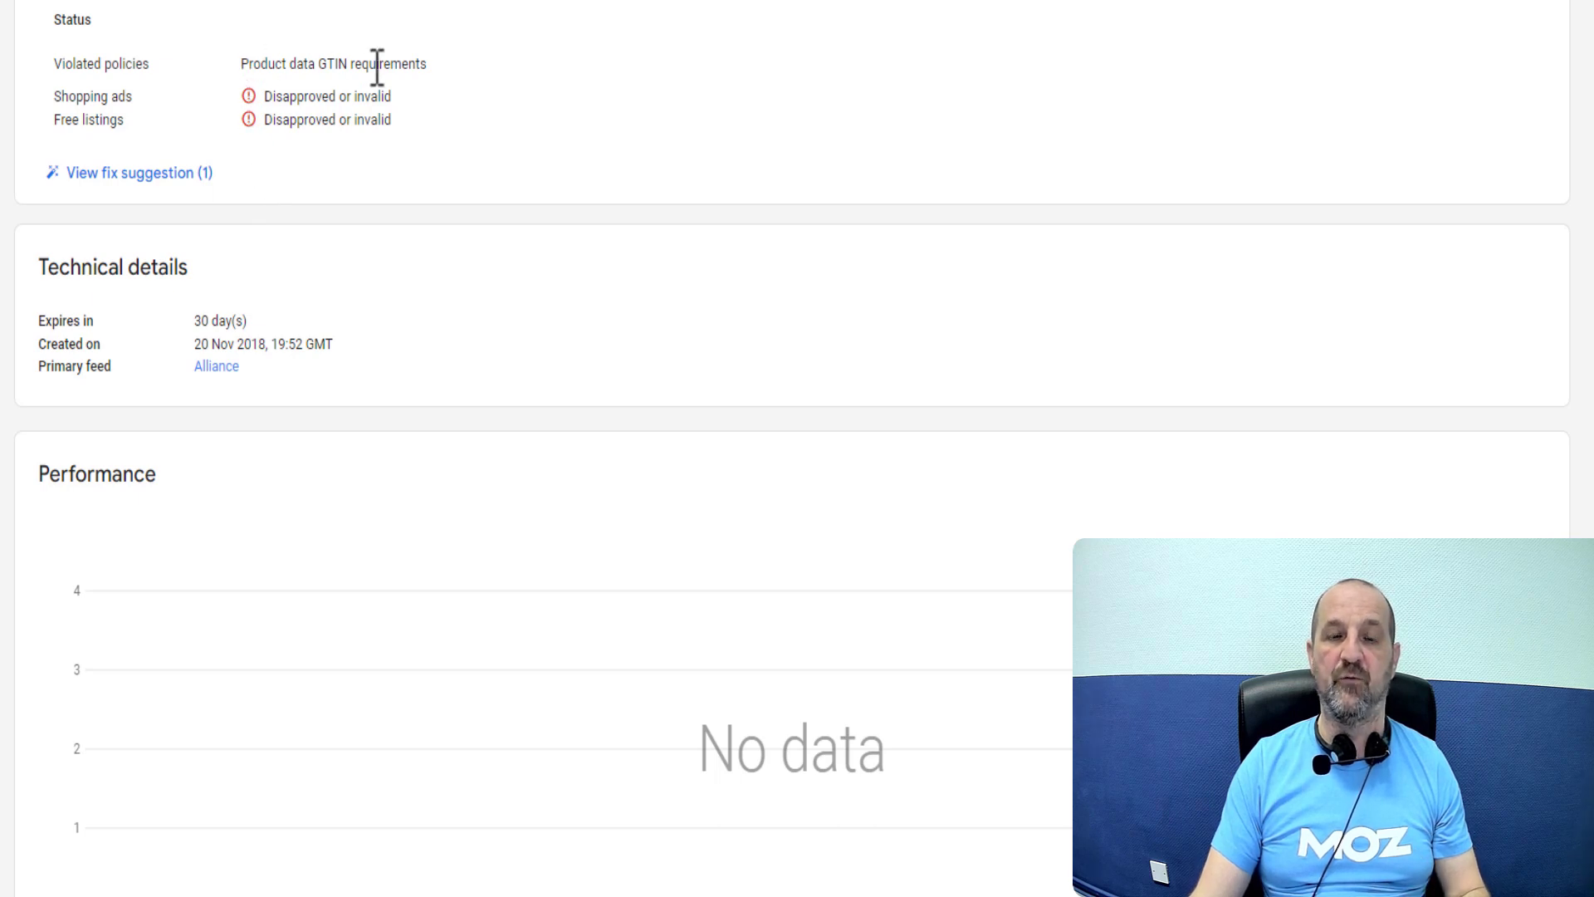
{"action": "scroll", "scroll_direction": "down", "scroll_amount": 3}
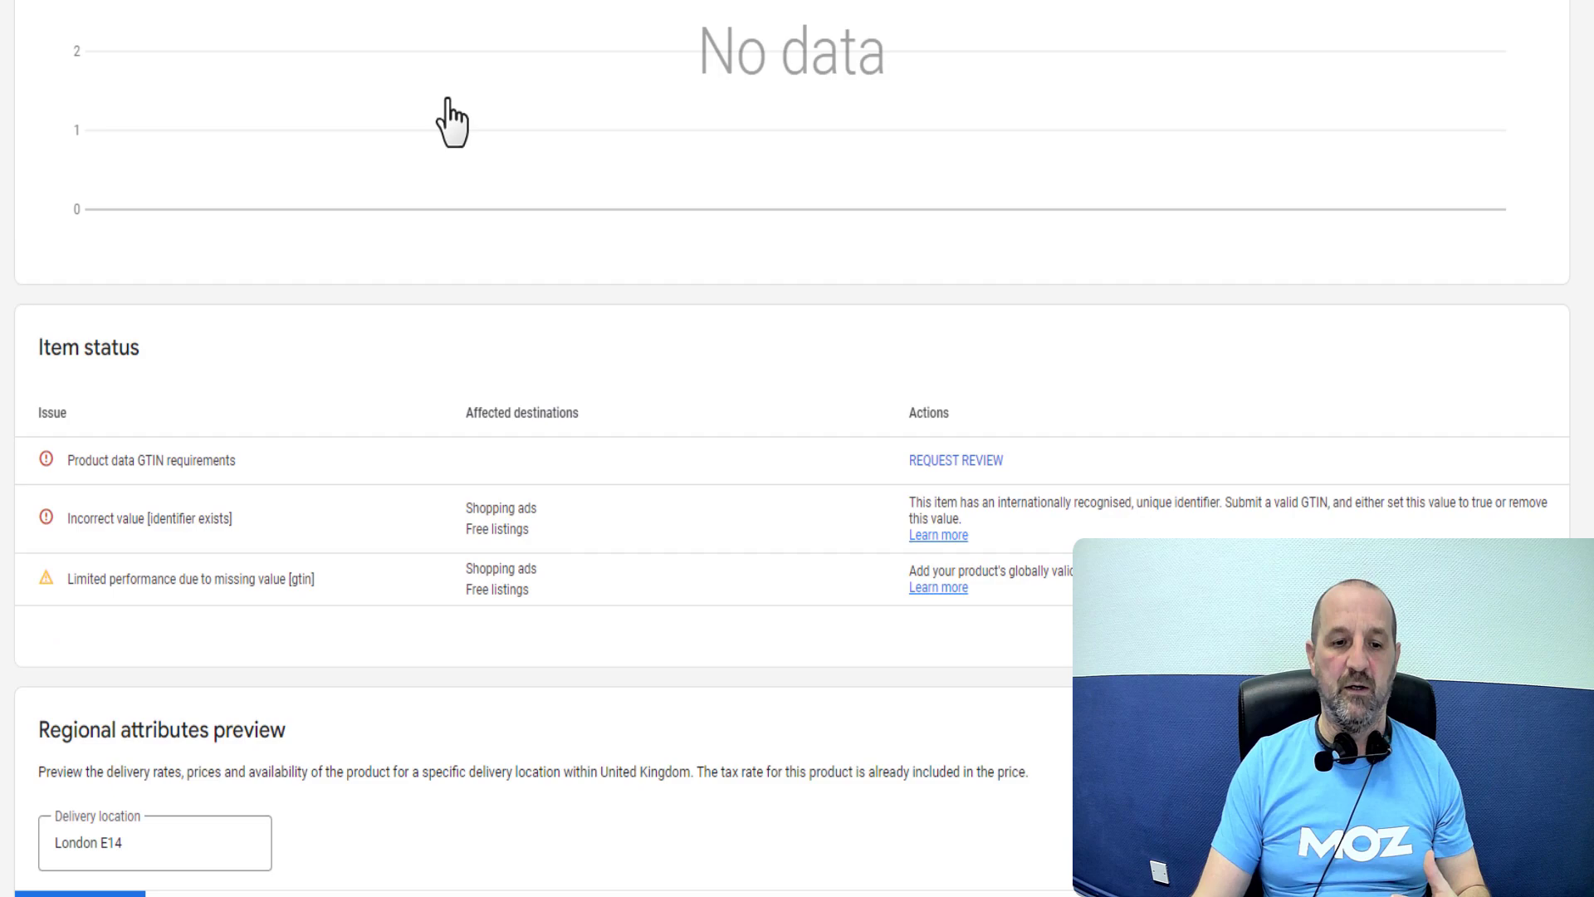
{"action": "scroll", "scroll_direction": "down", "scroll_amount": 3}
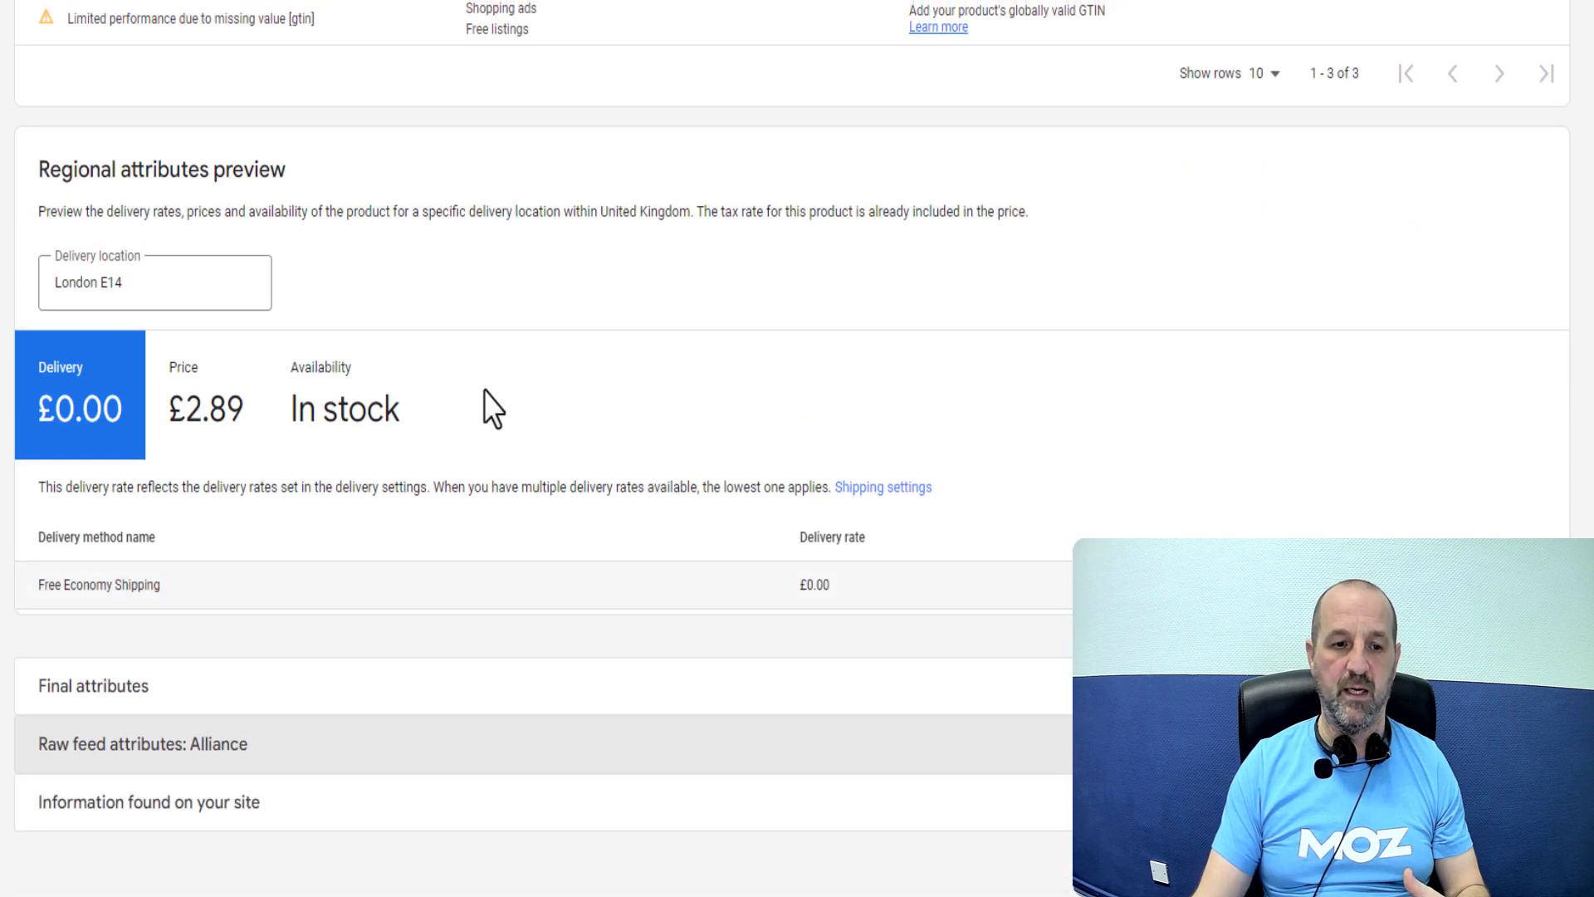
{"action": "mouse_move", "coordinate": [491, 415]}
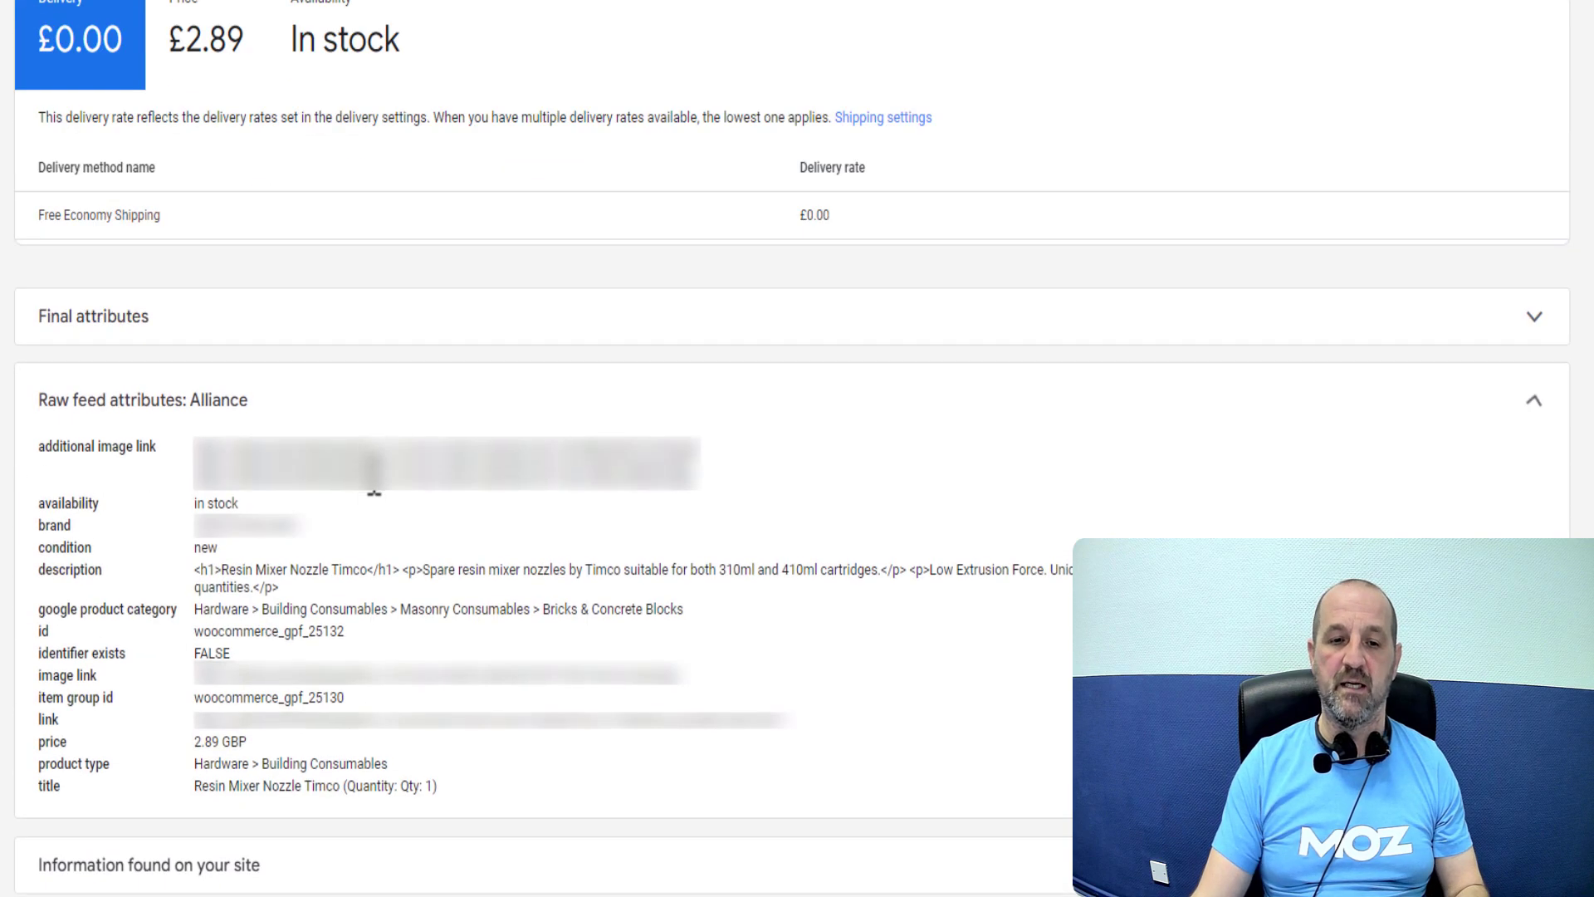
{"action": "scroll", "scroll_direction": "down", "scroll_amount": 3}
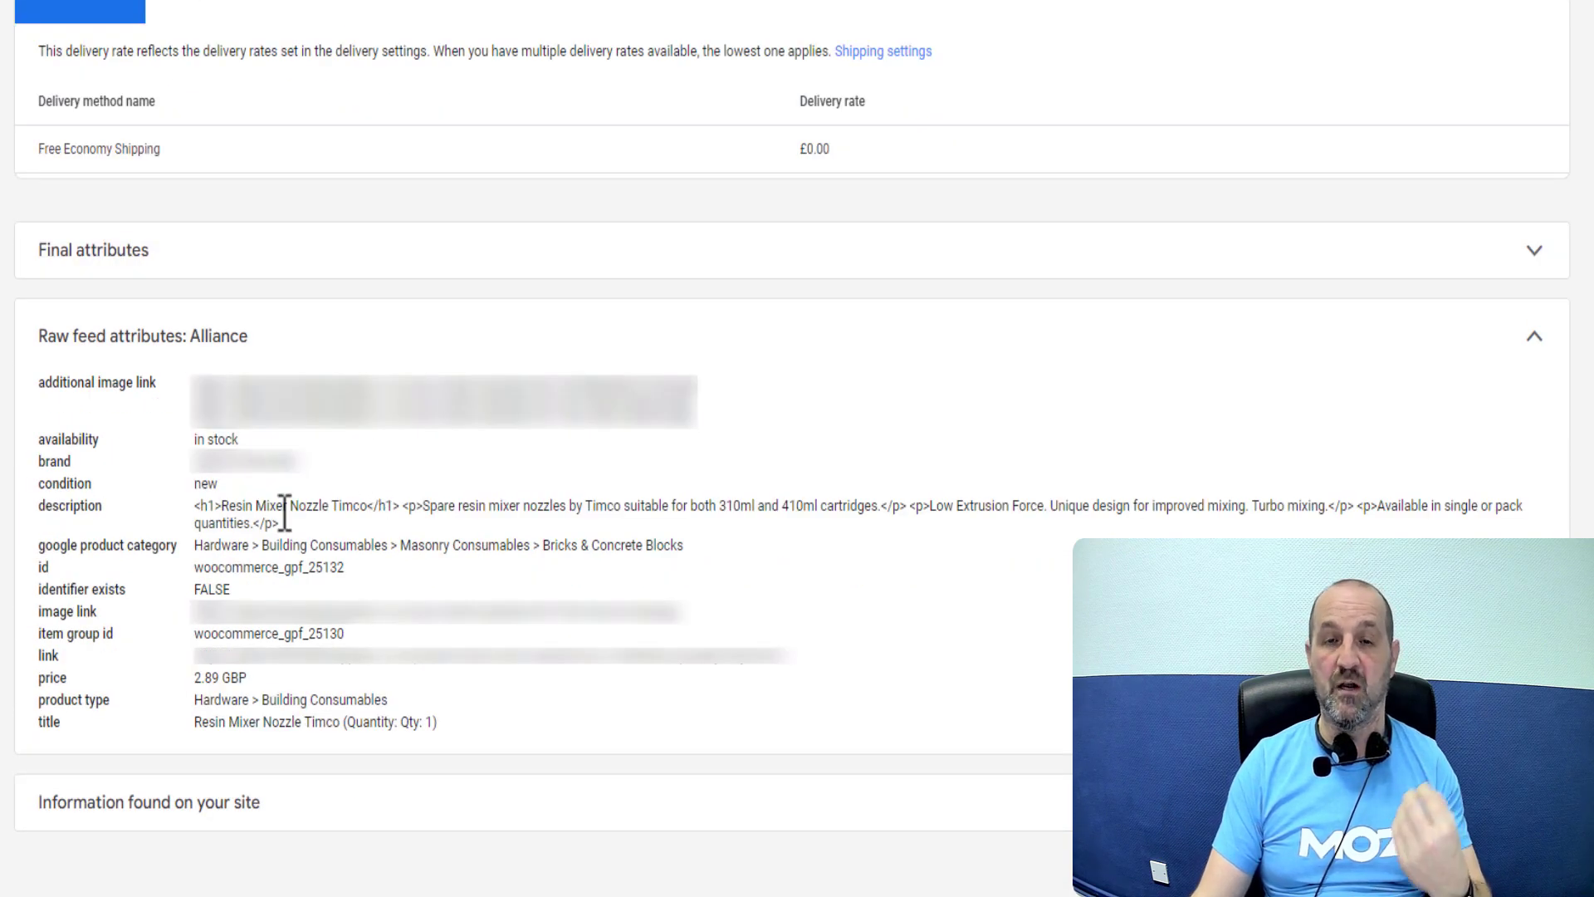
{"action": "mouse_move", "coordinate": [106, 599]}
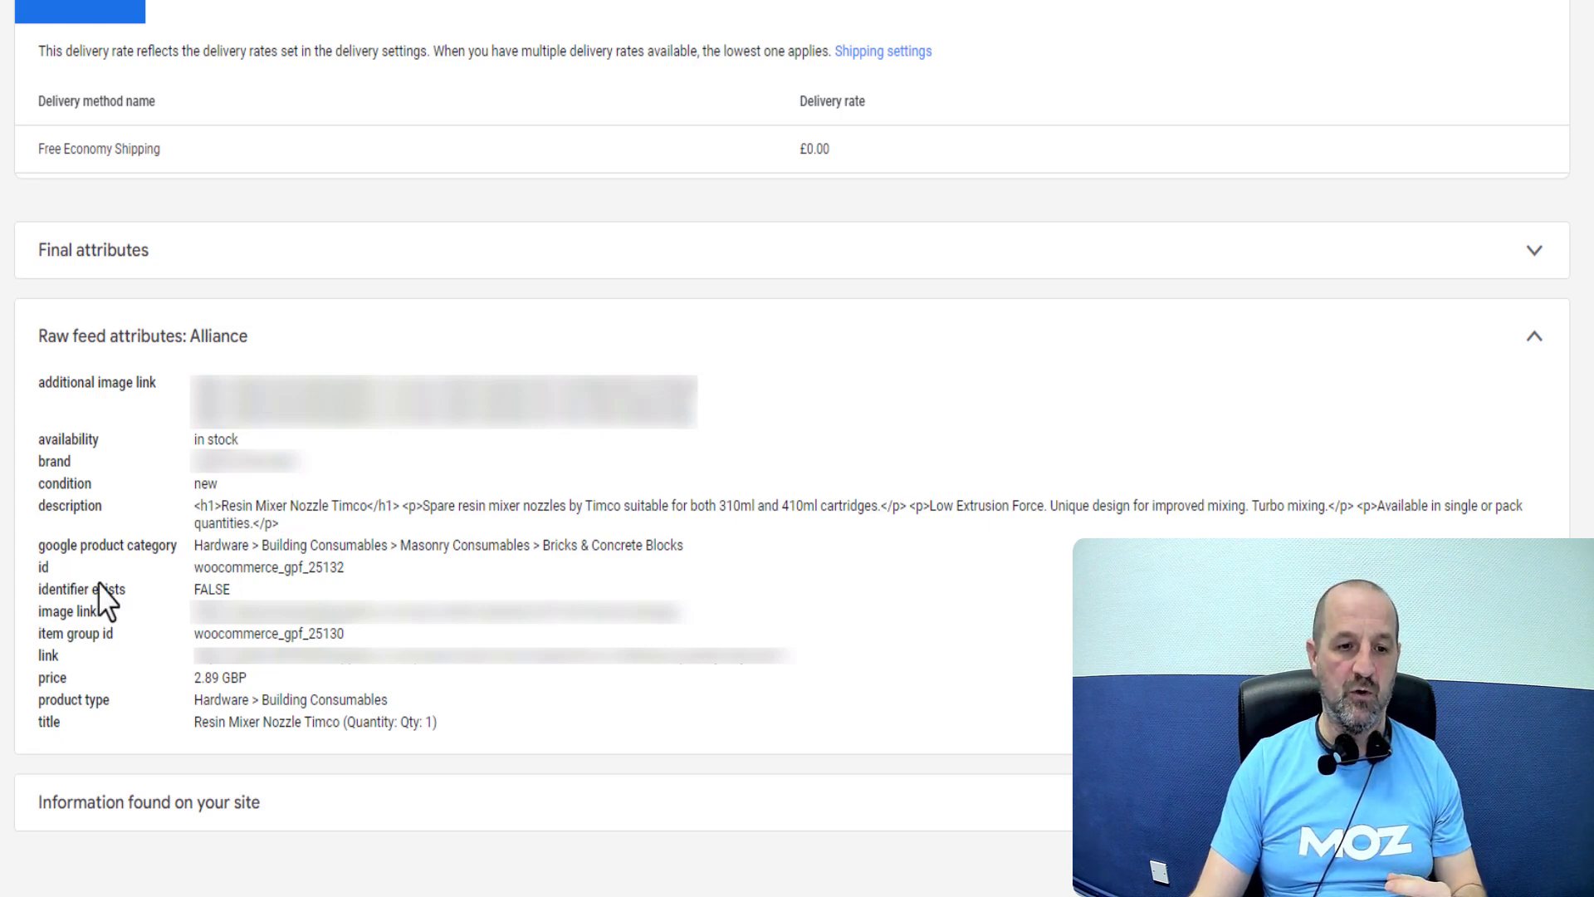
{"action": "mouse_move", "coordinate": [38, 753]}
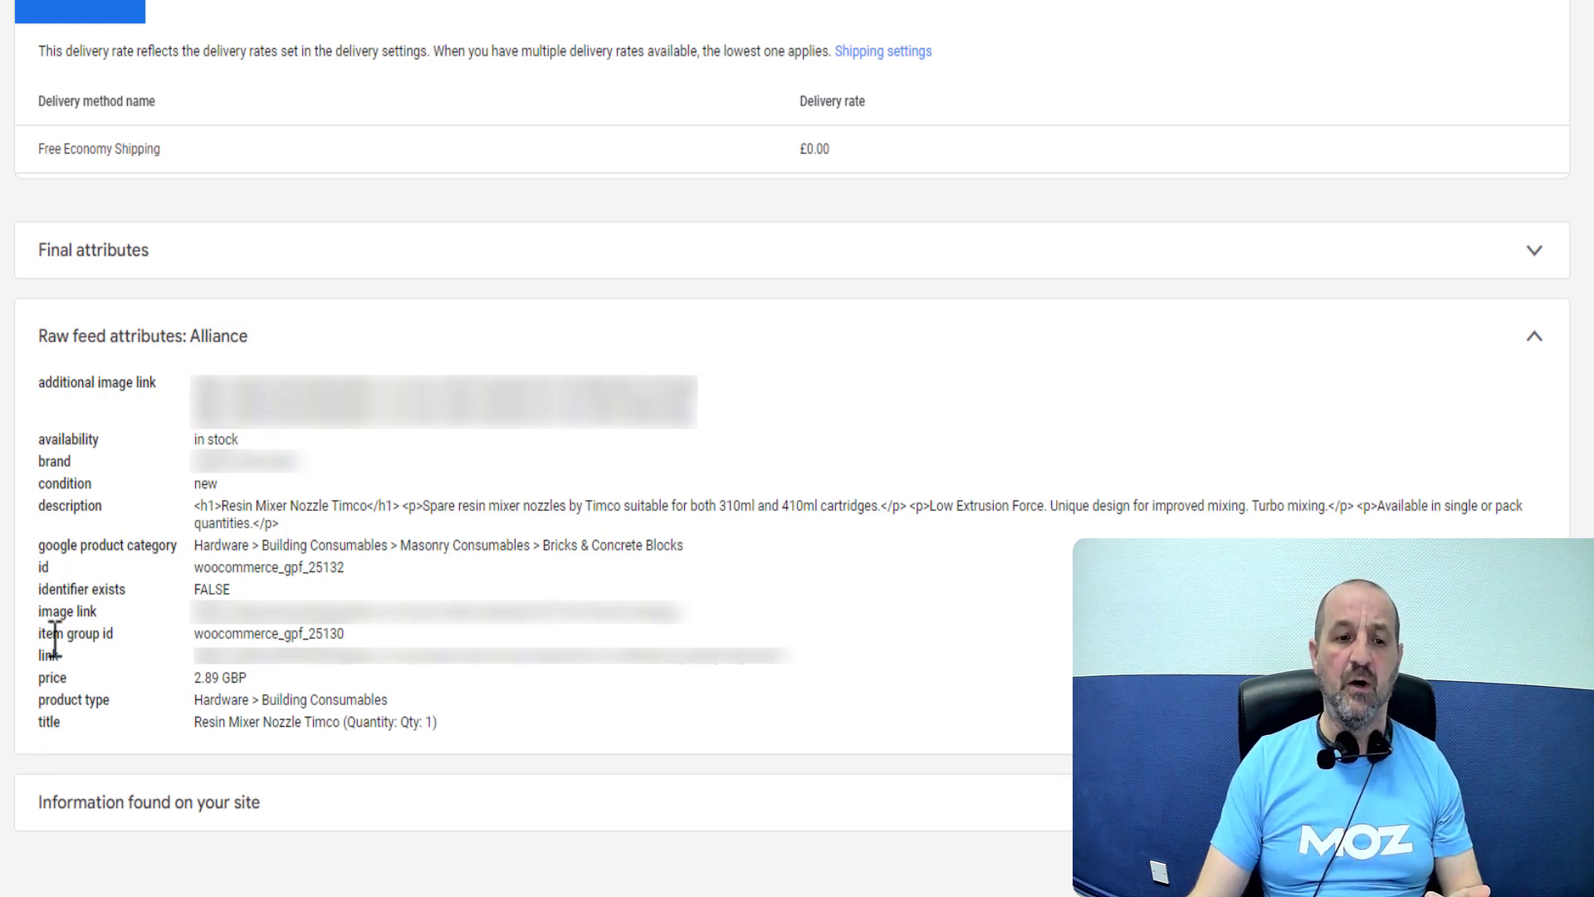
{"action": "double_click", "coordinate": [82, 588]}
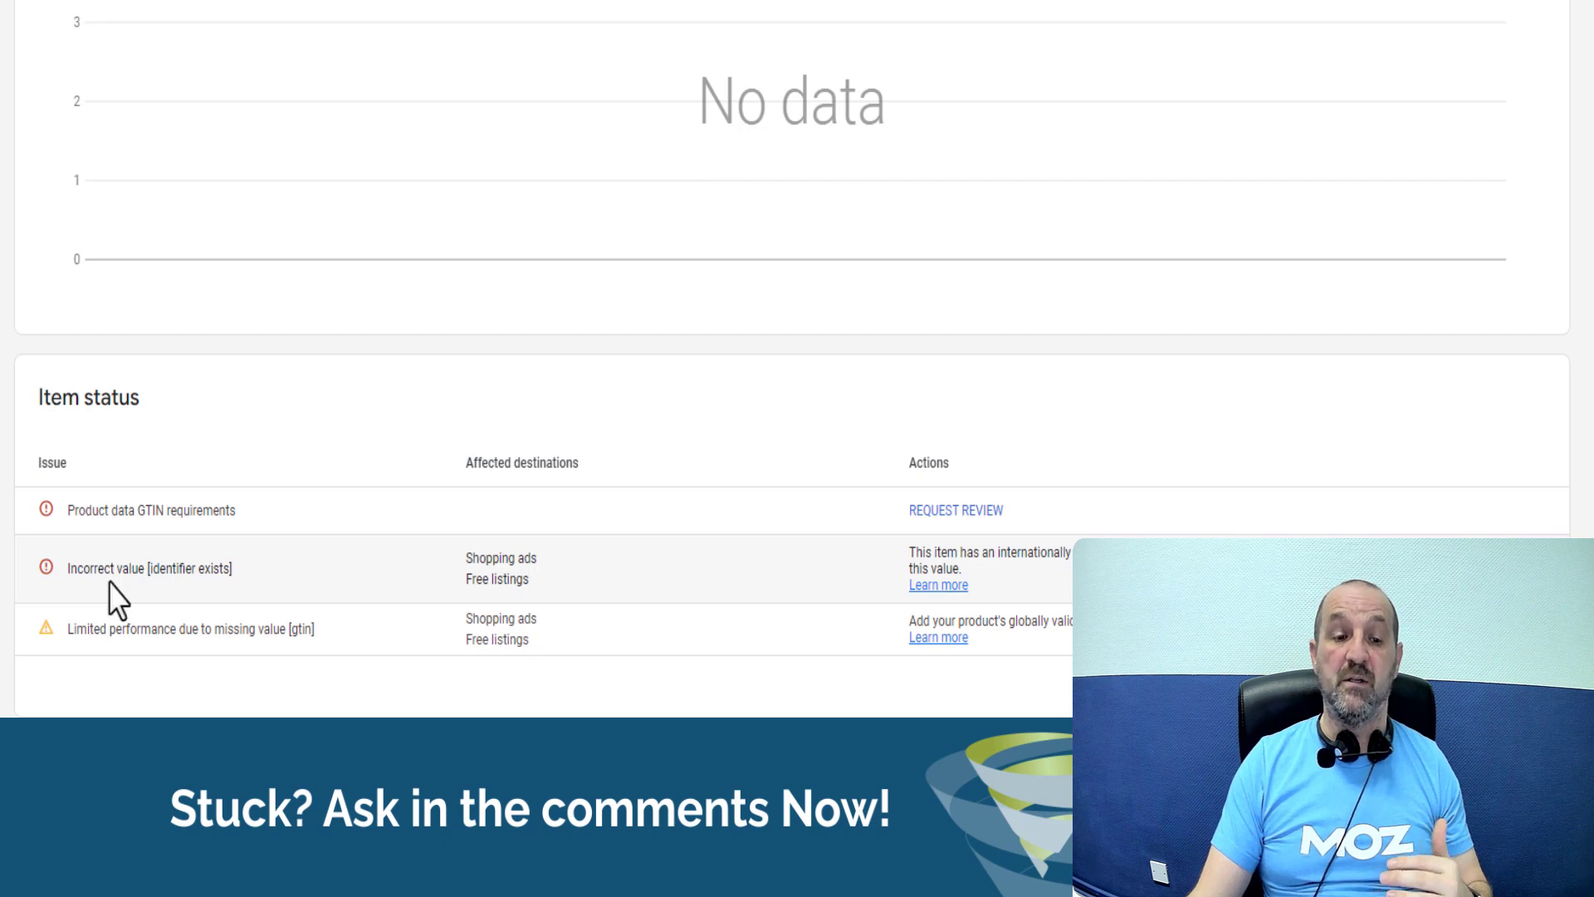
{"action": "mouse_move", "coordinate": [270, 590]}
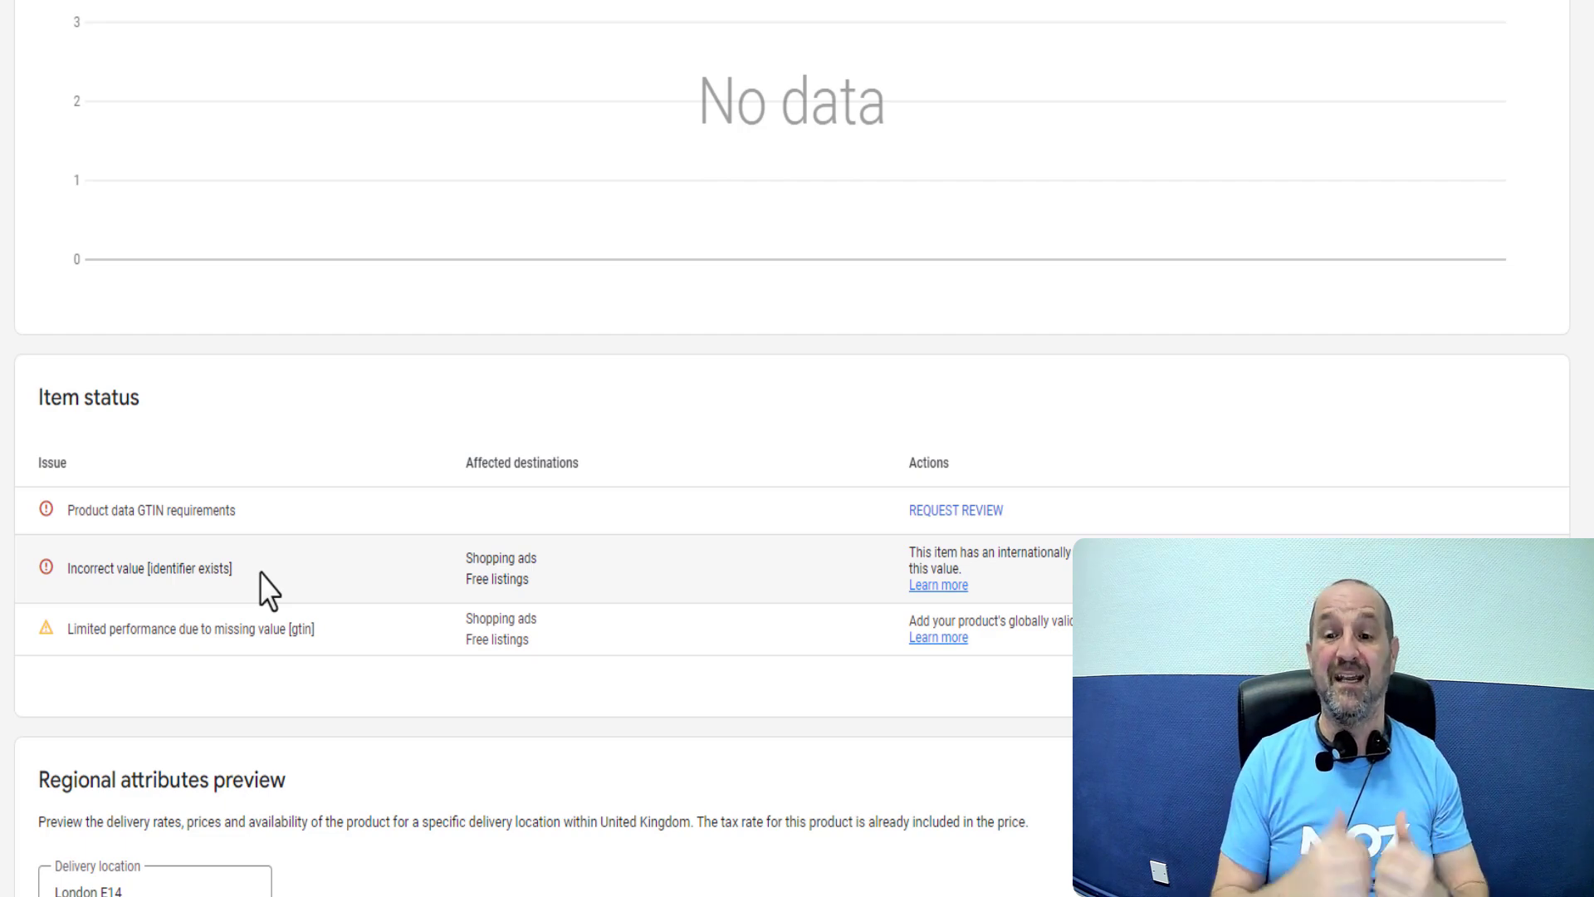
{"action": "scroll", "scroll_direction": "down", "scroll_amount": 3}
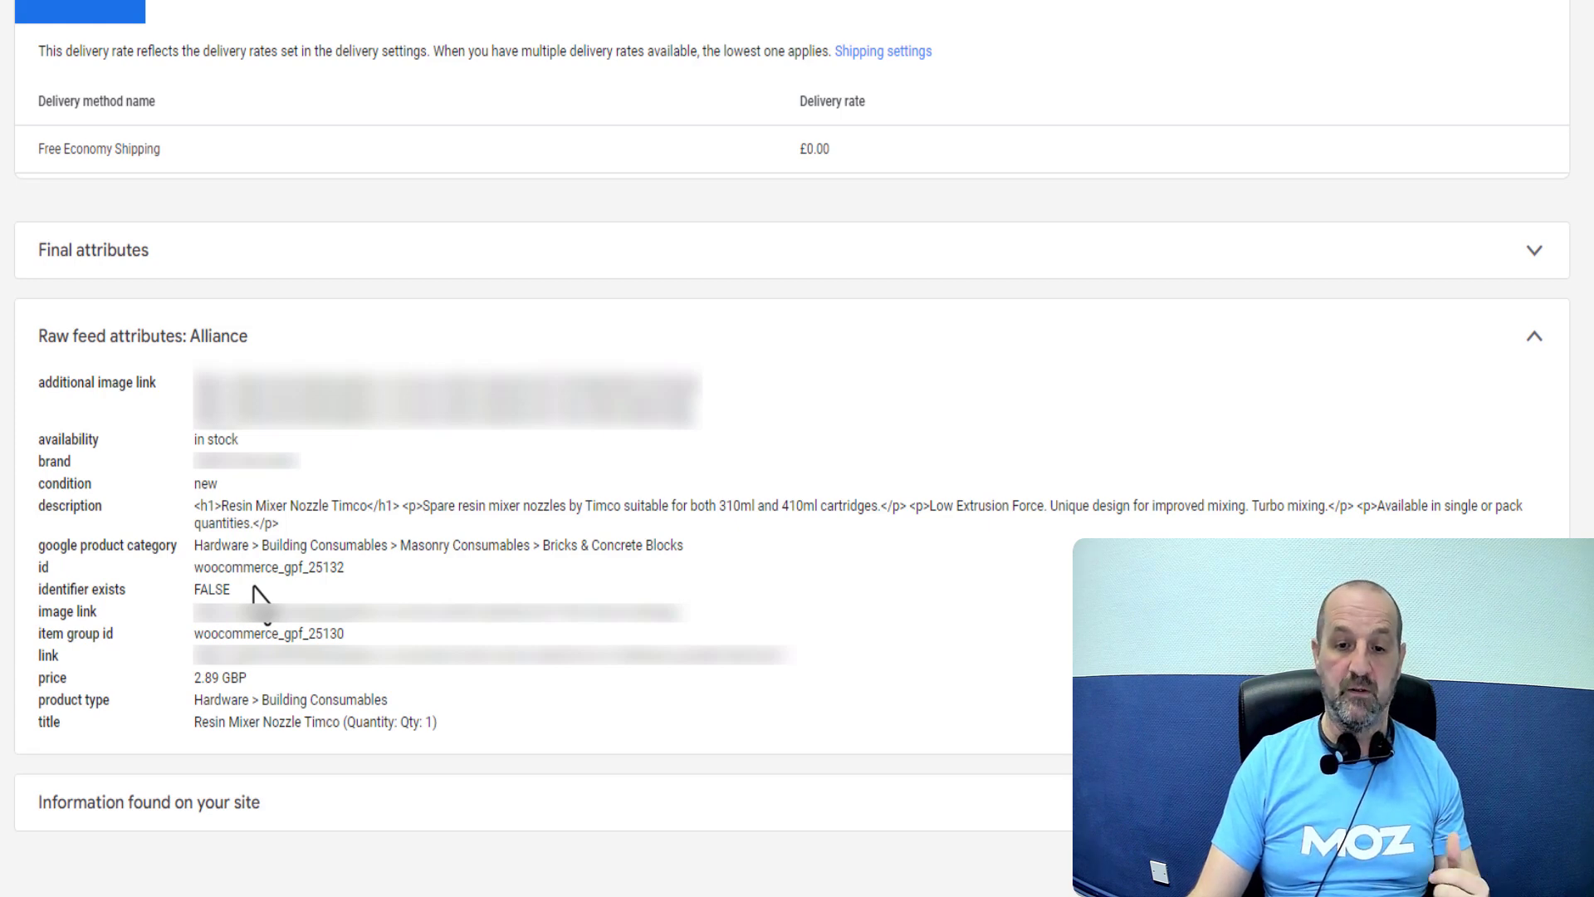
{"action": "scroll", "scroll_direction": "up", "scroll_amount": 3}
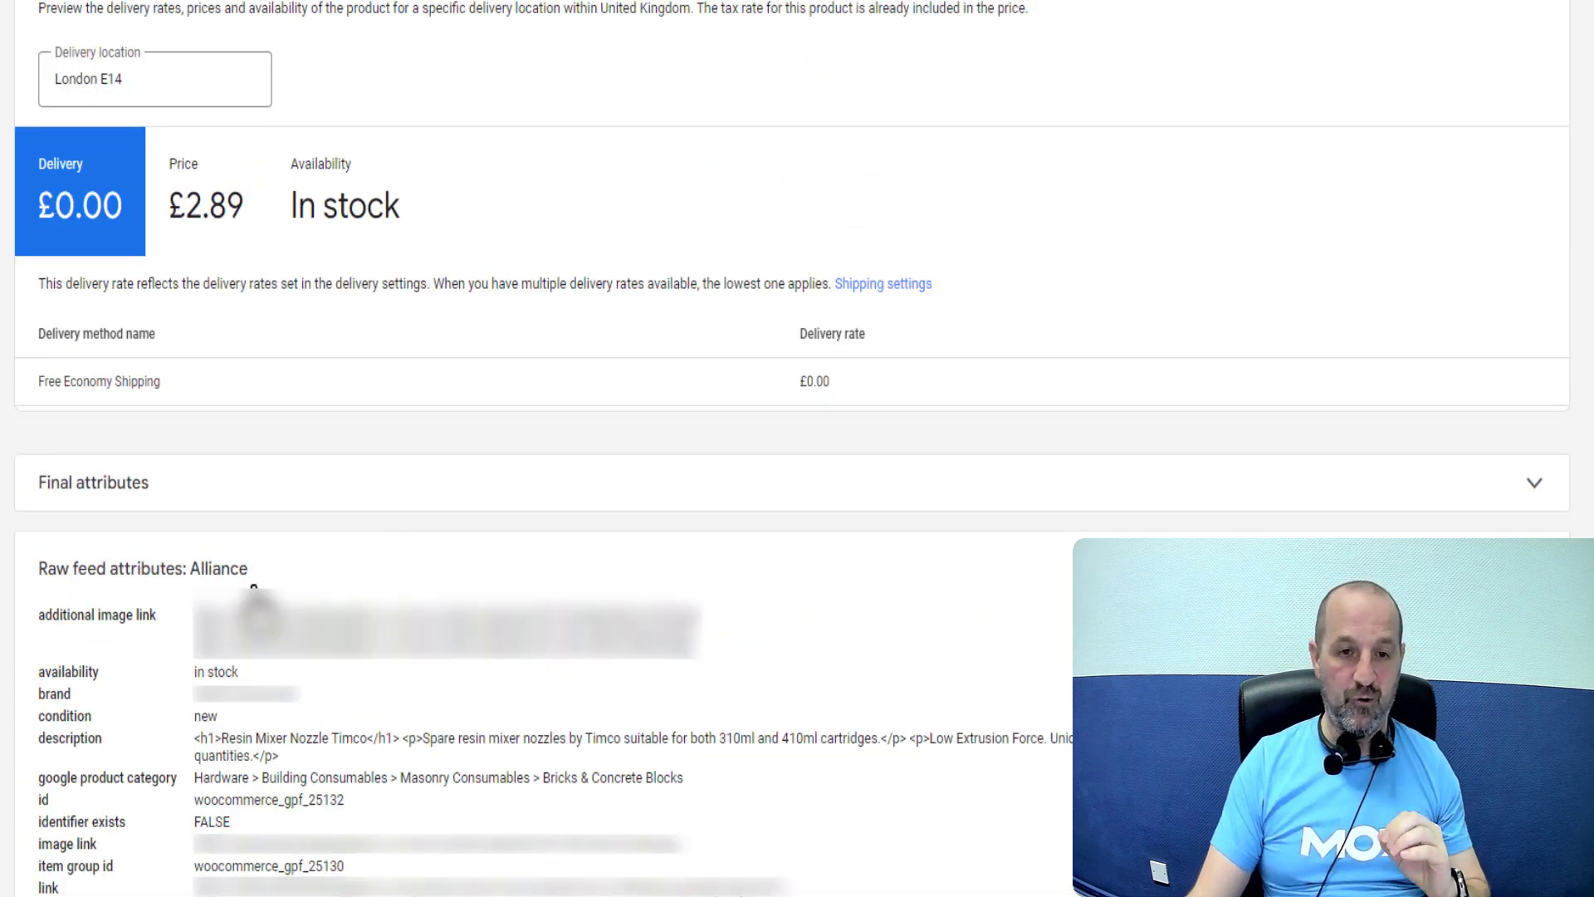
{"action": "scroll", "scroll_direction": "down", "scroll_amount": 3}
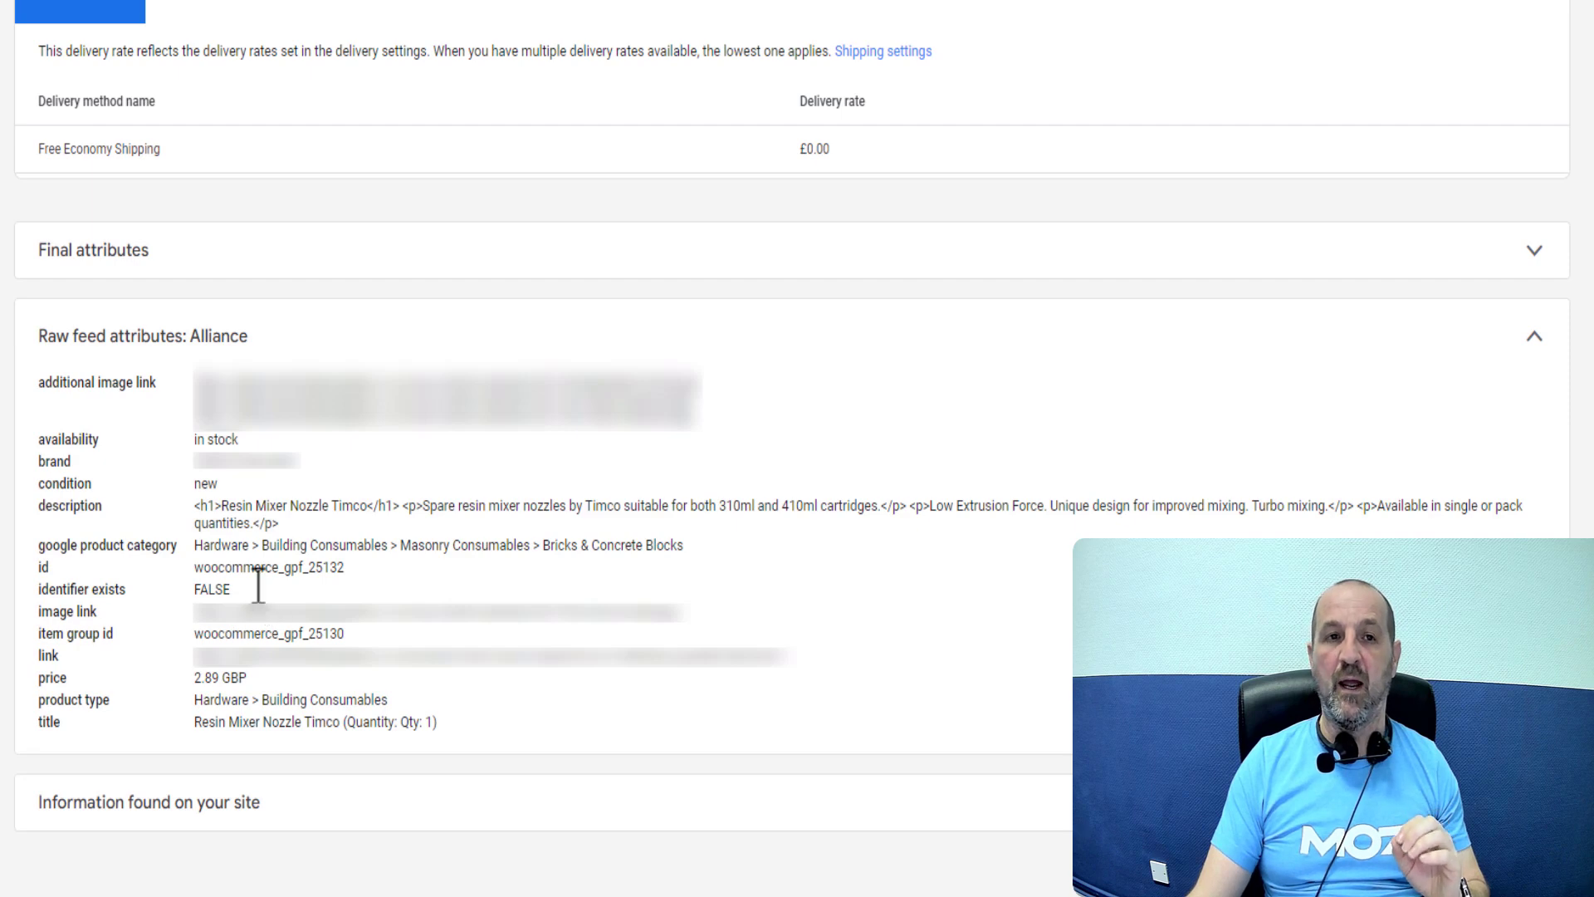
{"action": "mouse_move", "coordinate": [211, 244]}
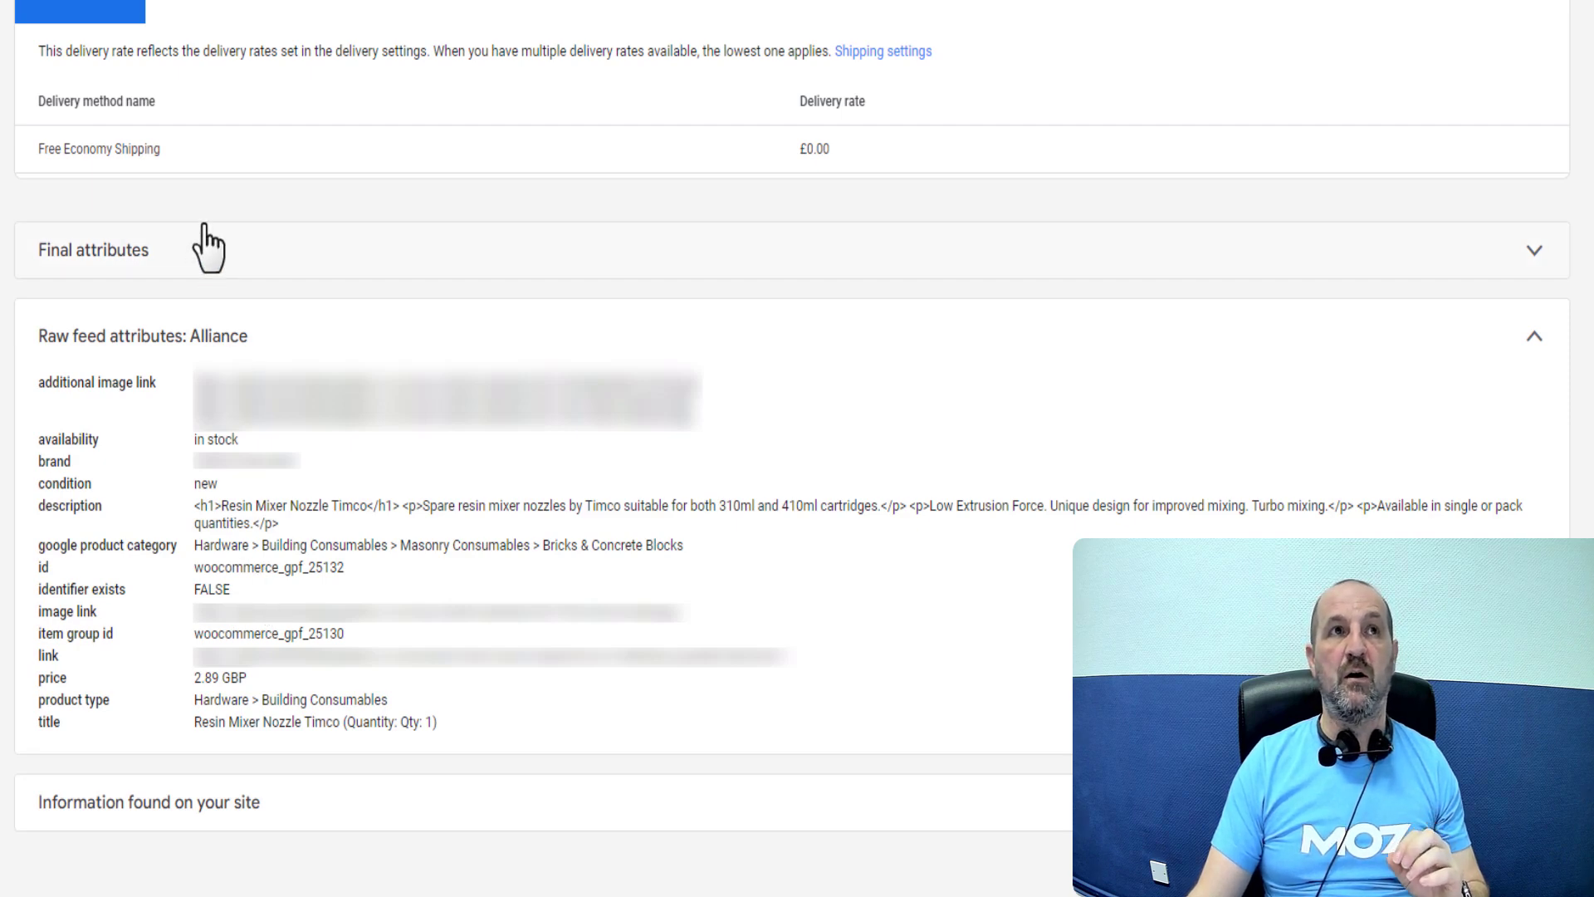
{"action": "mouse_move", "coordinate": [211, 245]}
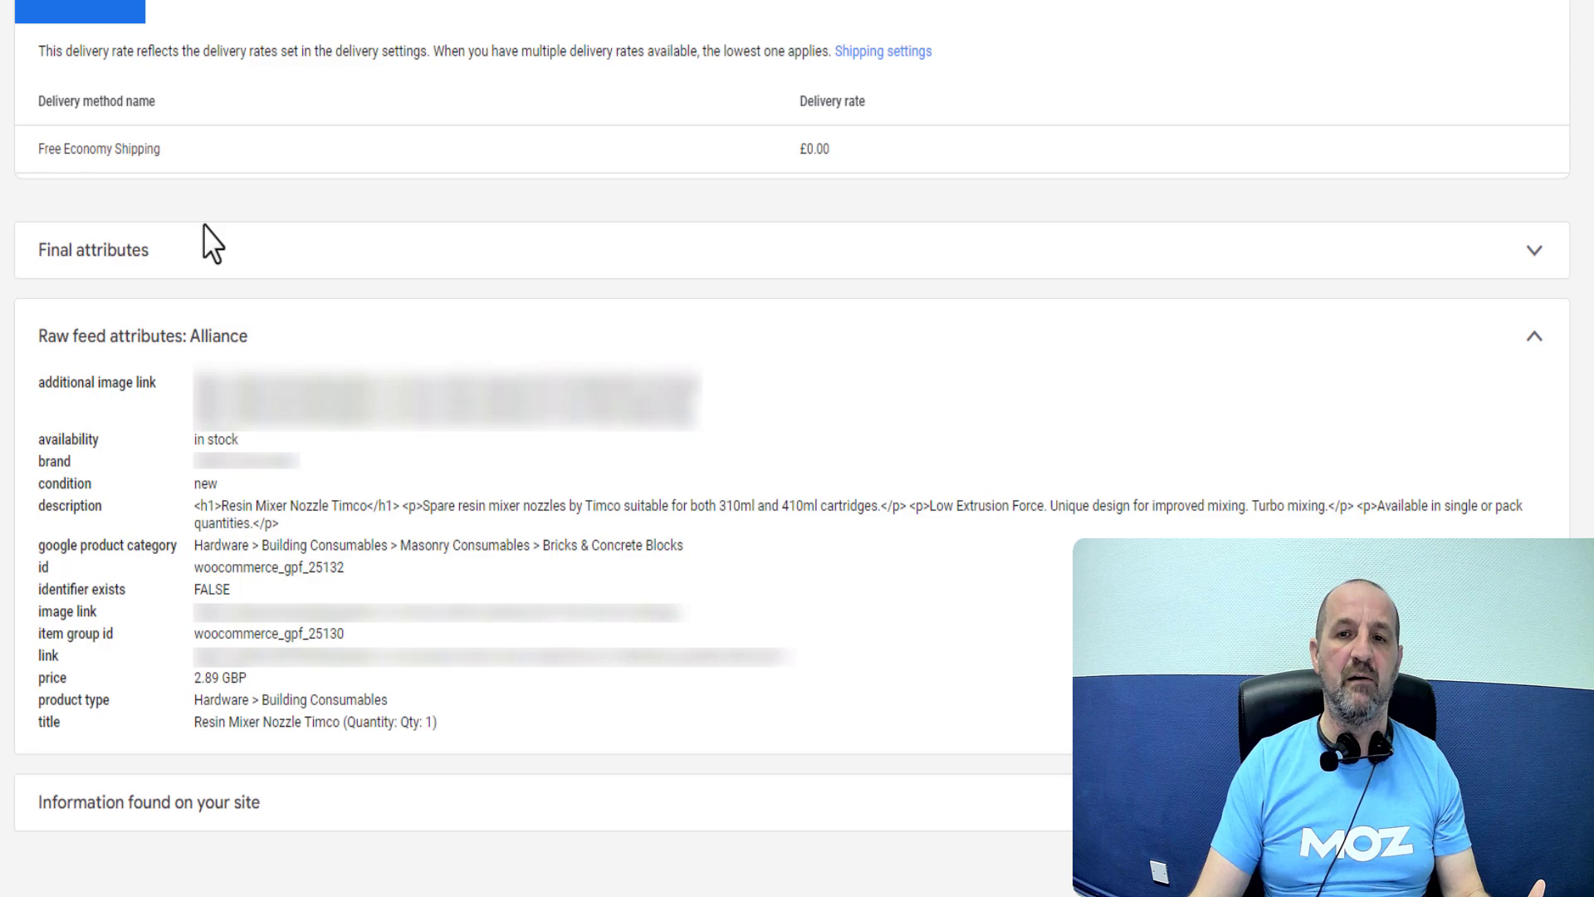
Step: Scroll back up to the Item status table listing the three GTIN issues
{"action": "scroll", "scroll_direction": "up", "scroll_amount": 3}
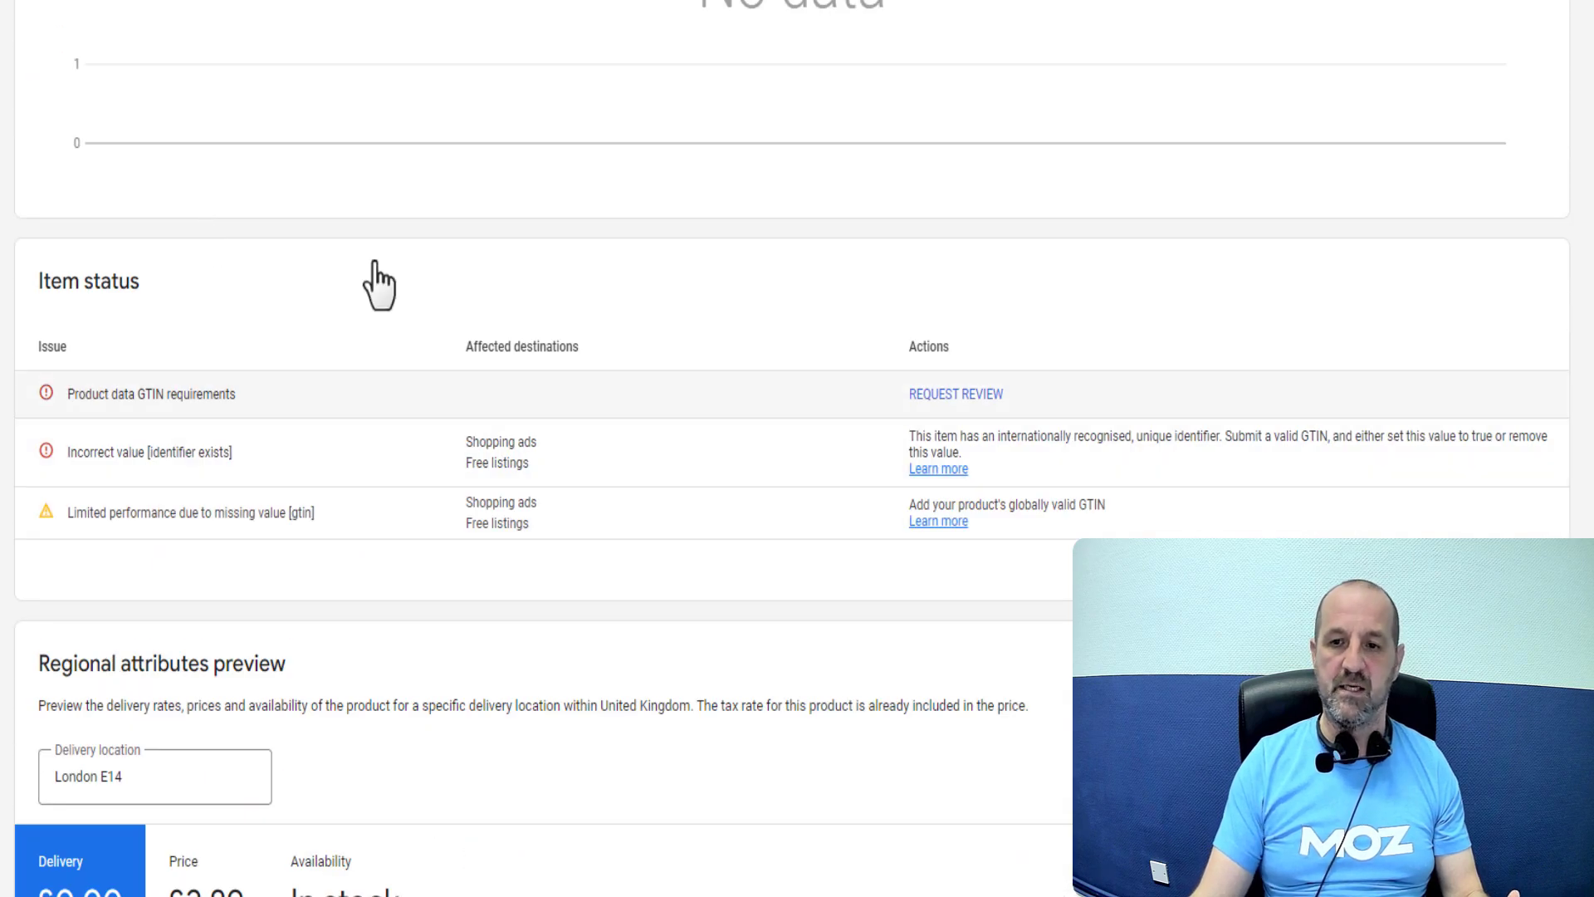
{"action": "mouse_move", "coordinate": [940, 295]}
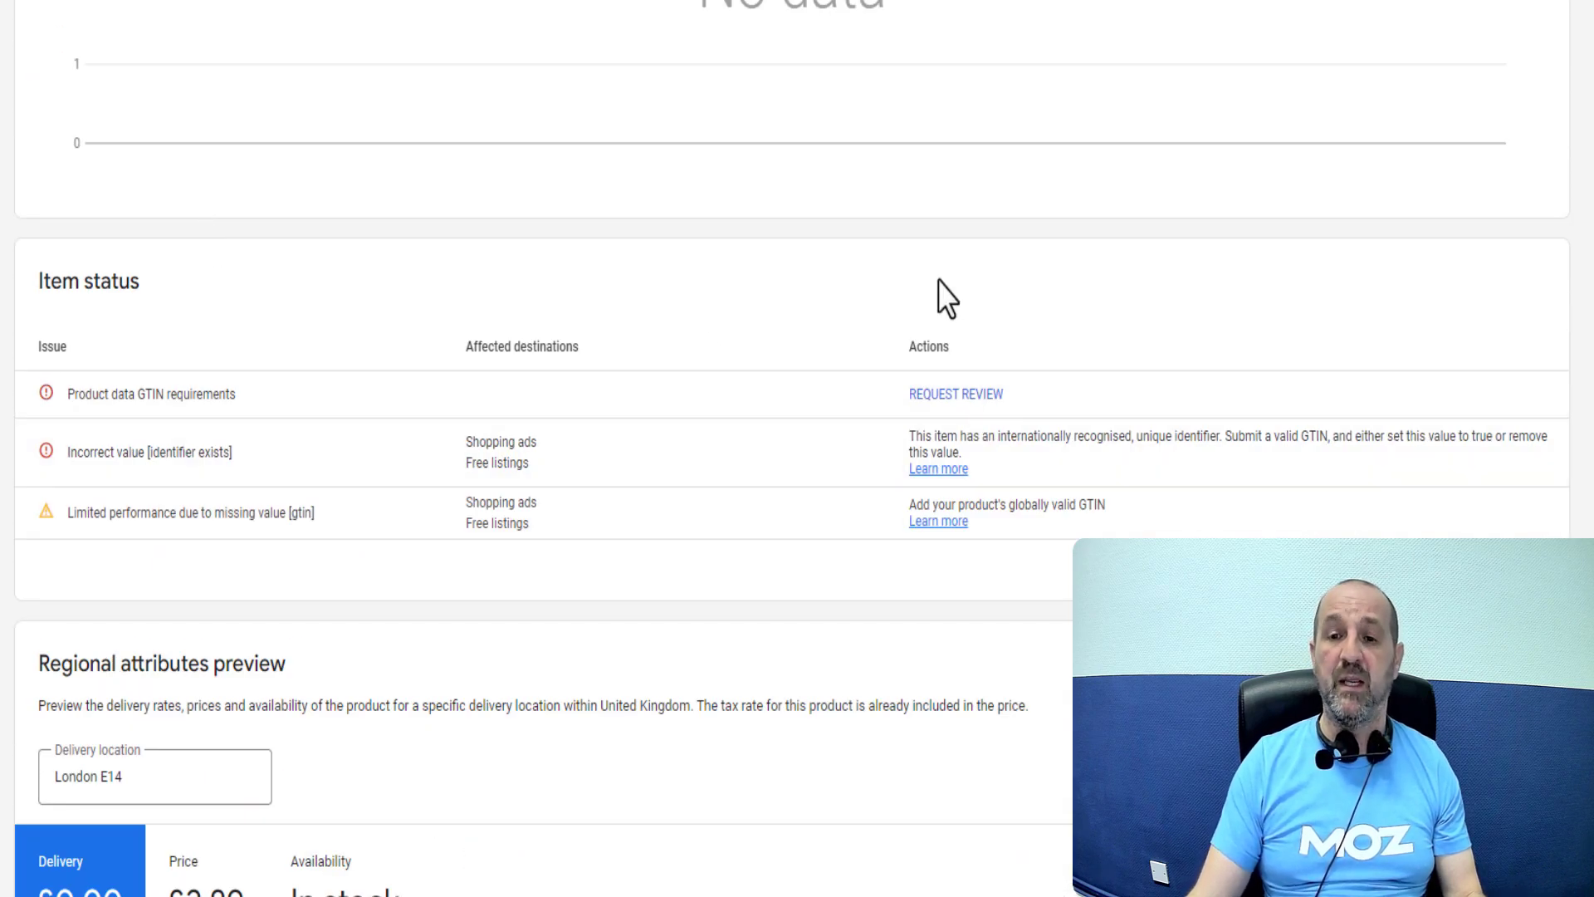
{"action": "mouse_move", "coordinate": [931, 251]}
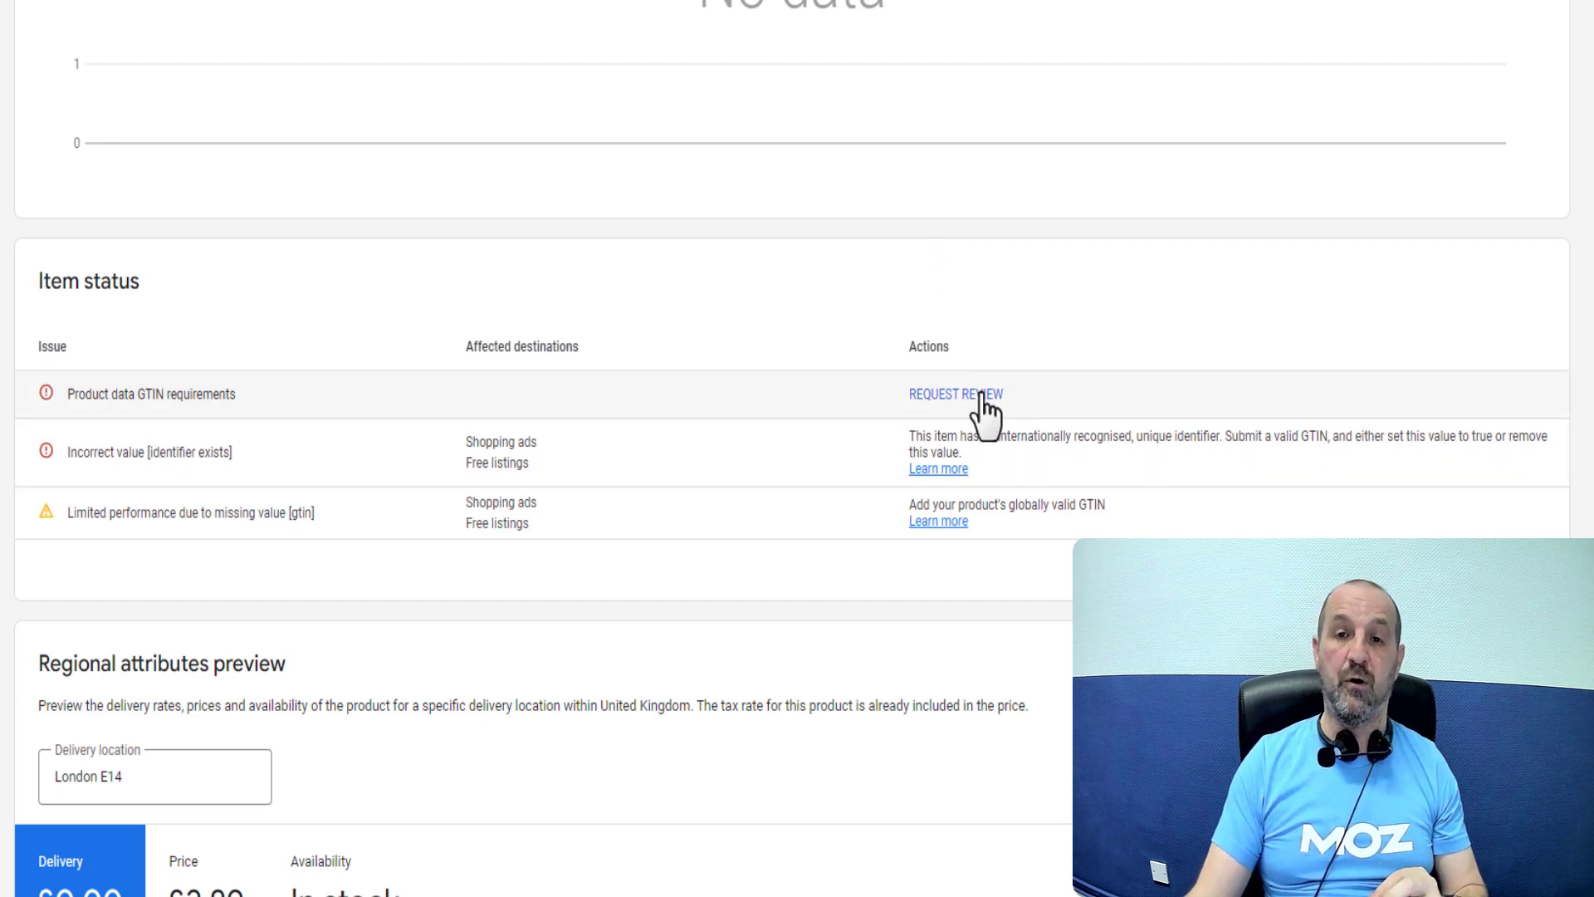
{"action": "mouse_move", "coordinate": [958, 253]}
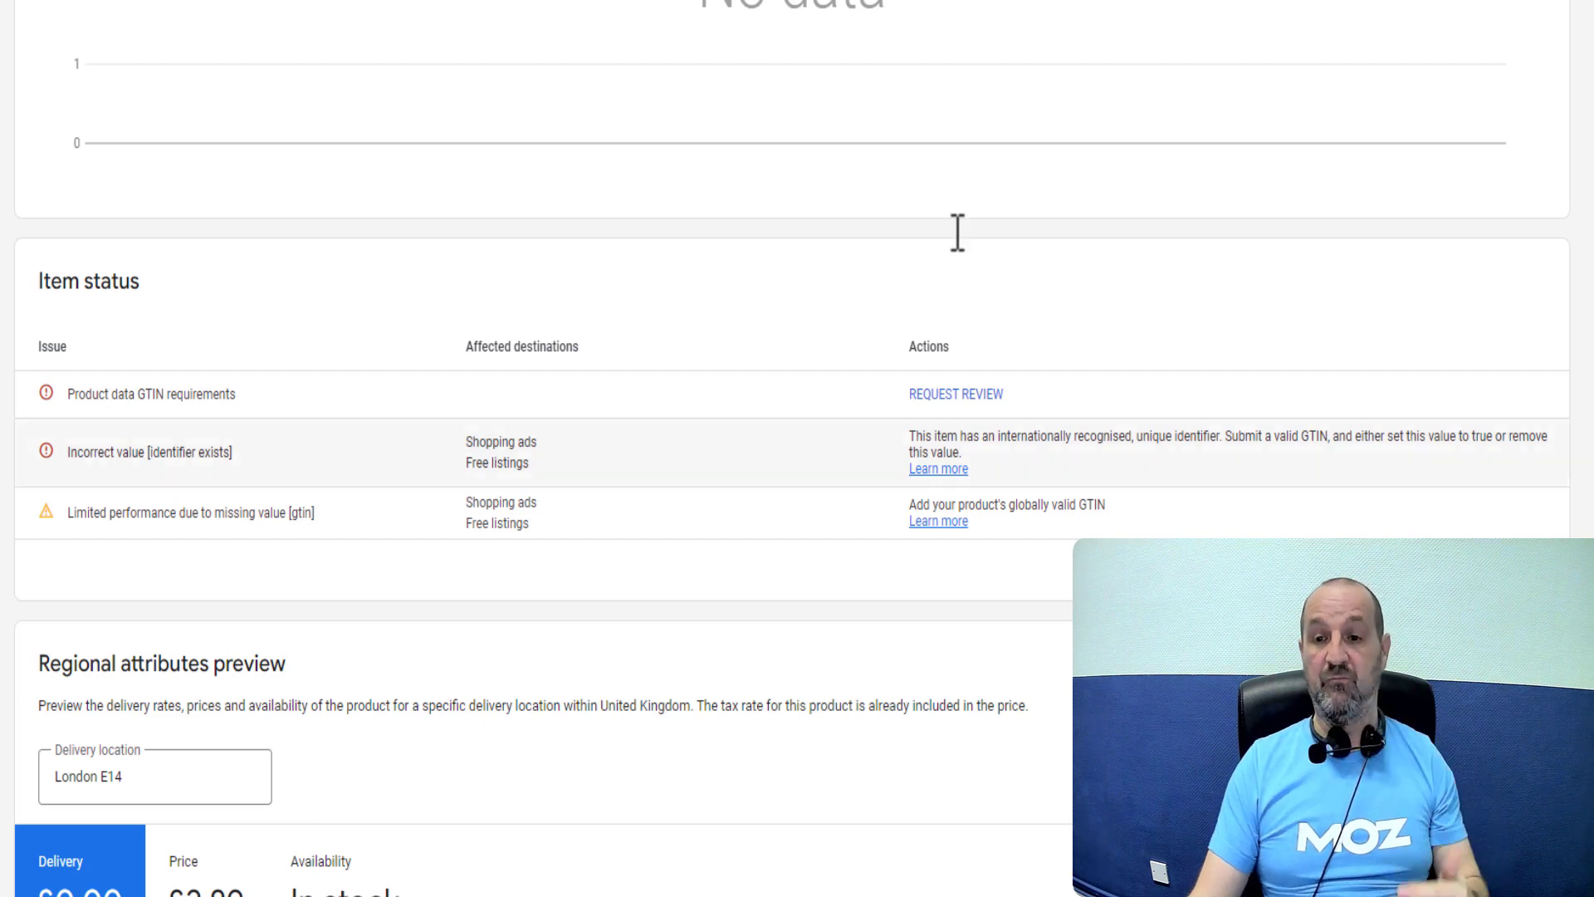
{"action": "left_click", "coordinate": [955, 394]}
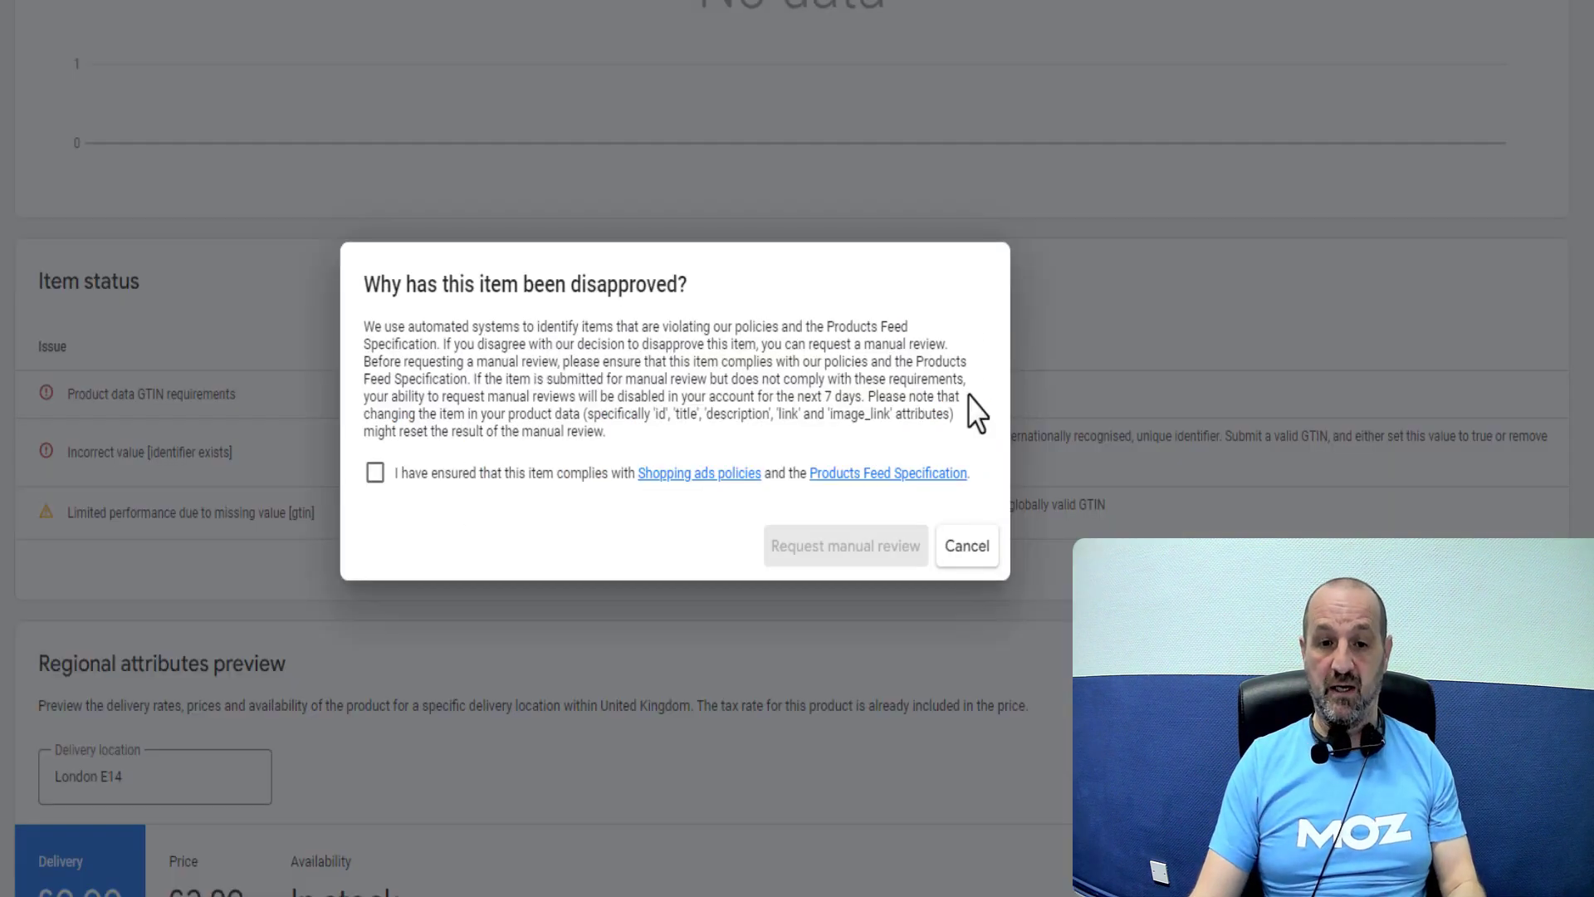
{"action": "left_click", "coordinate": [375, 472]}
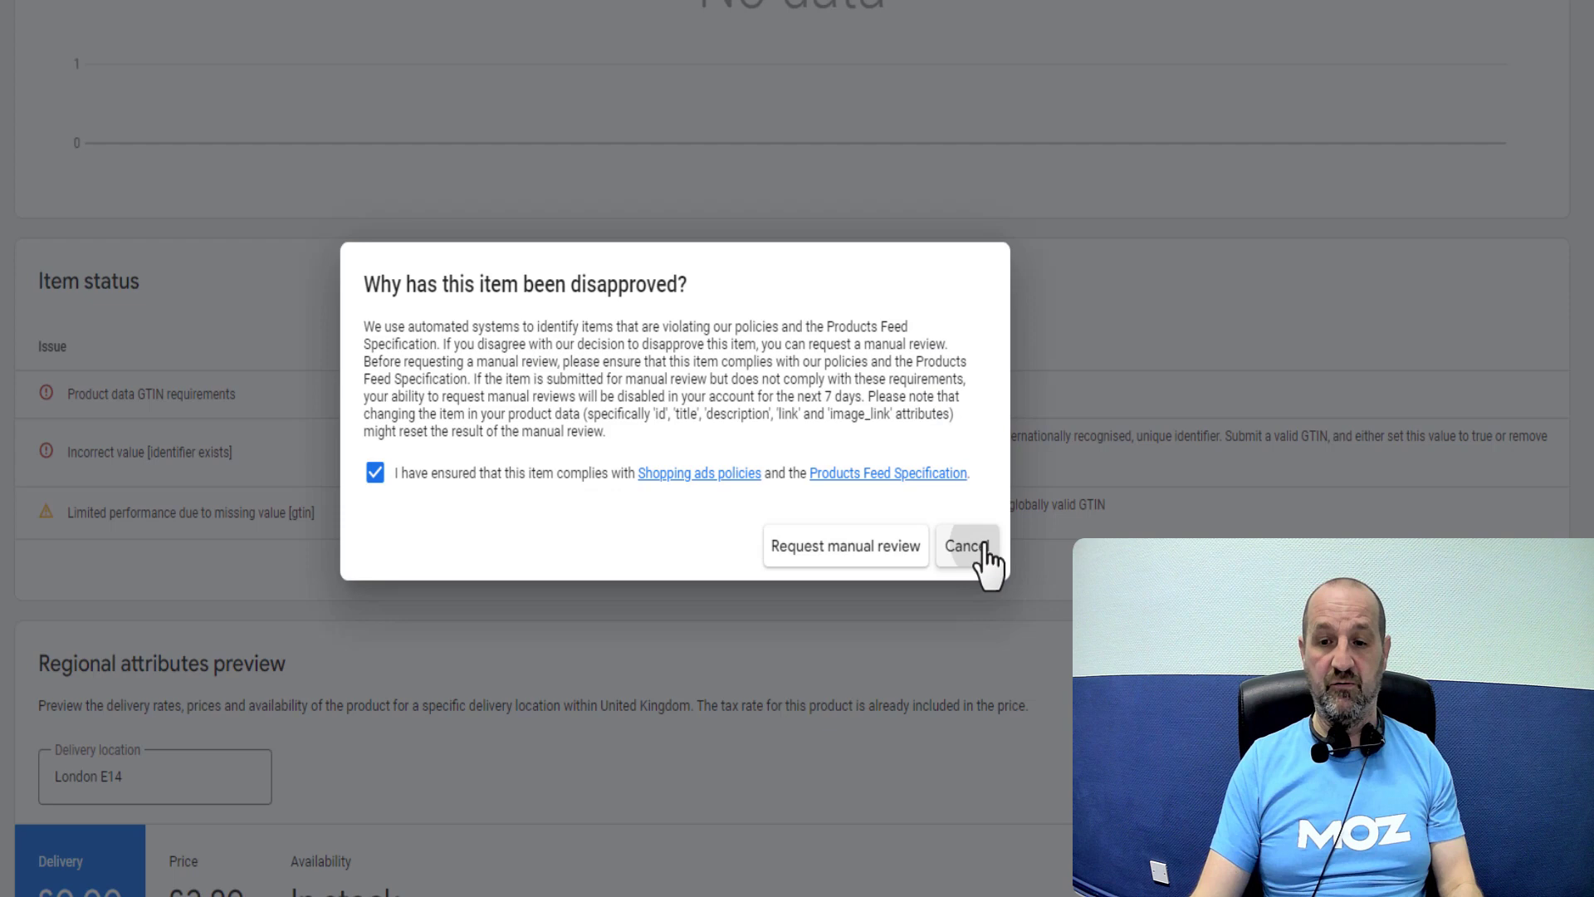
{"action": "left_click", "coordinate": [963, 546]}
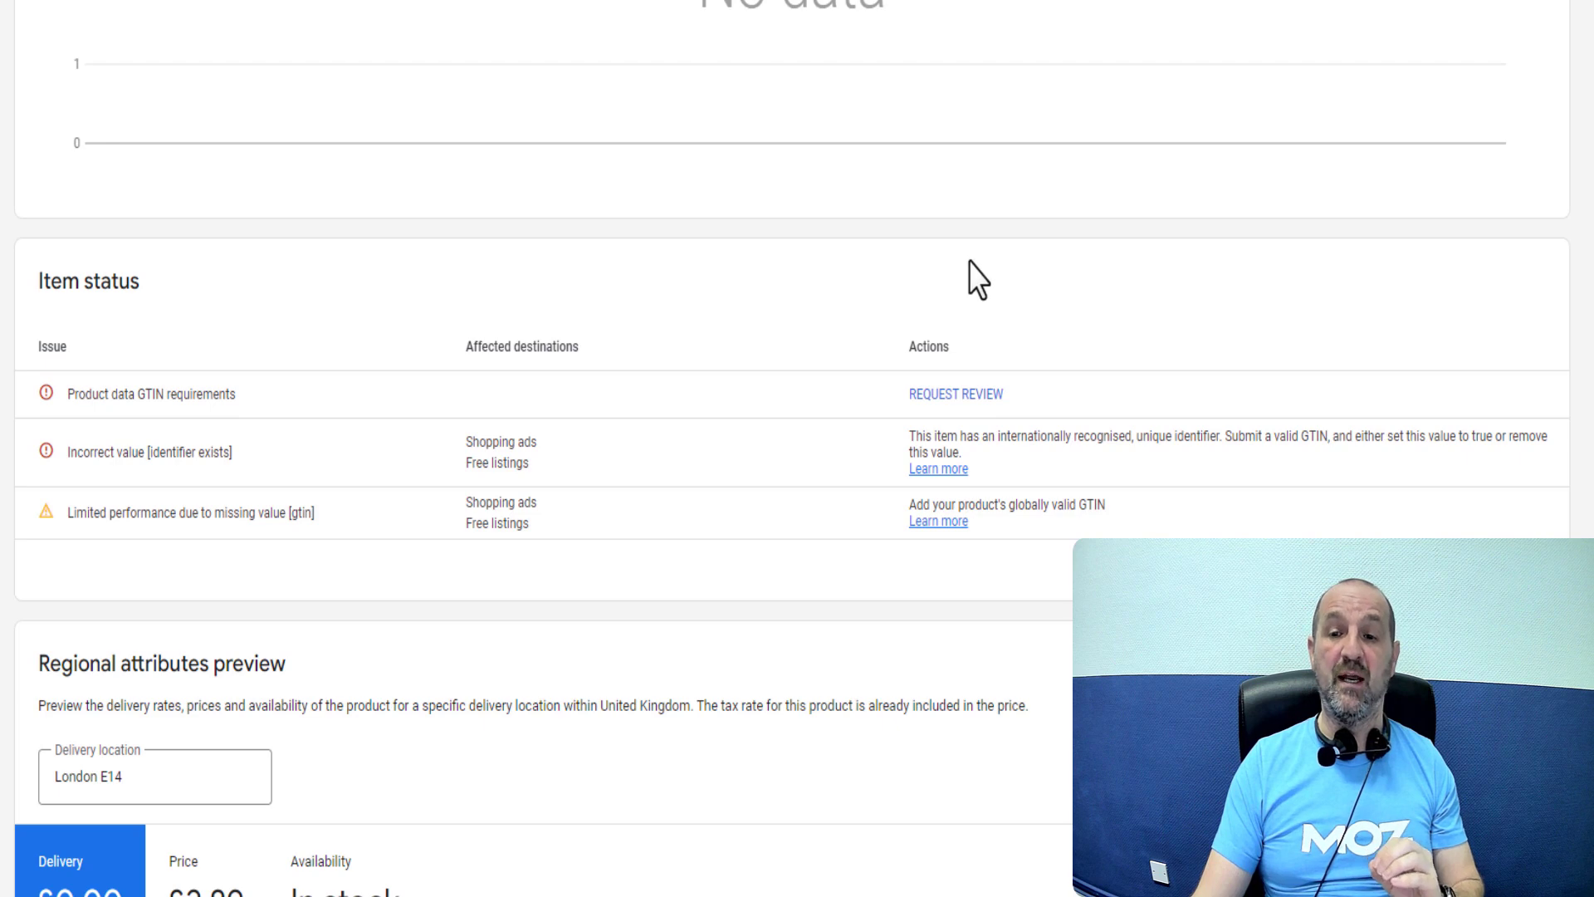
{"action": "mouse_move", "coordinate": [837, 277]}
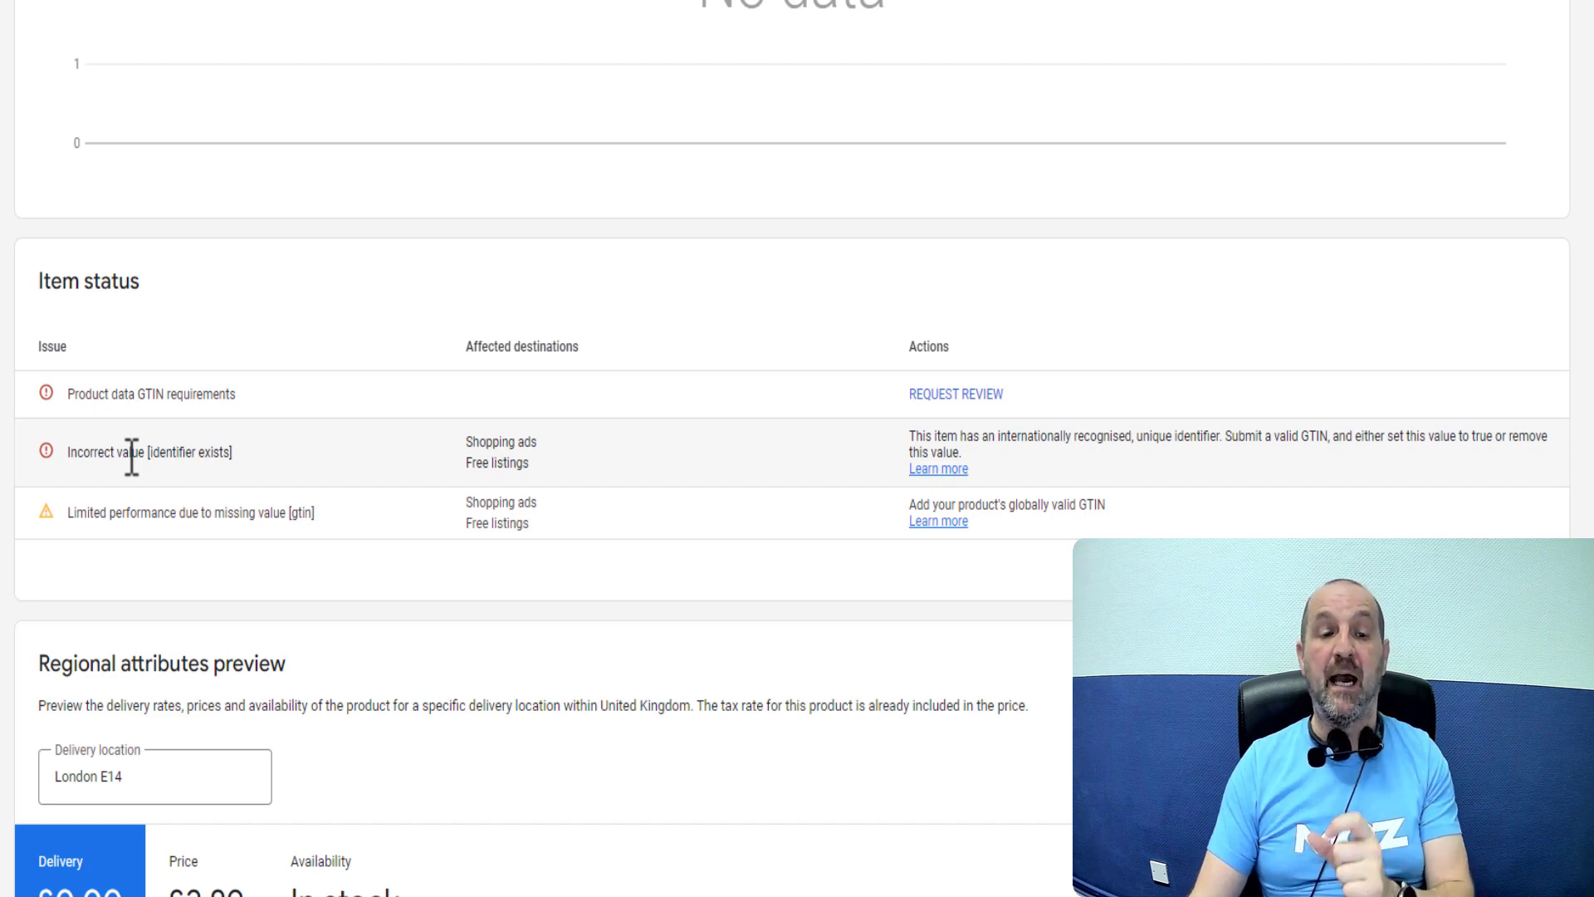
{"action": "scroll", "scroll_direction": "down", "scroll_amount": 3}
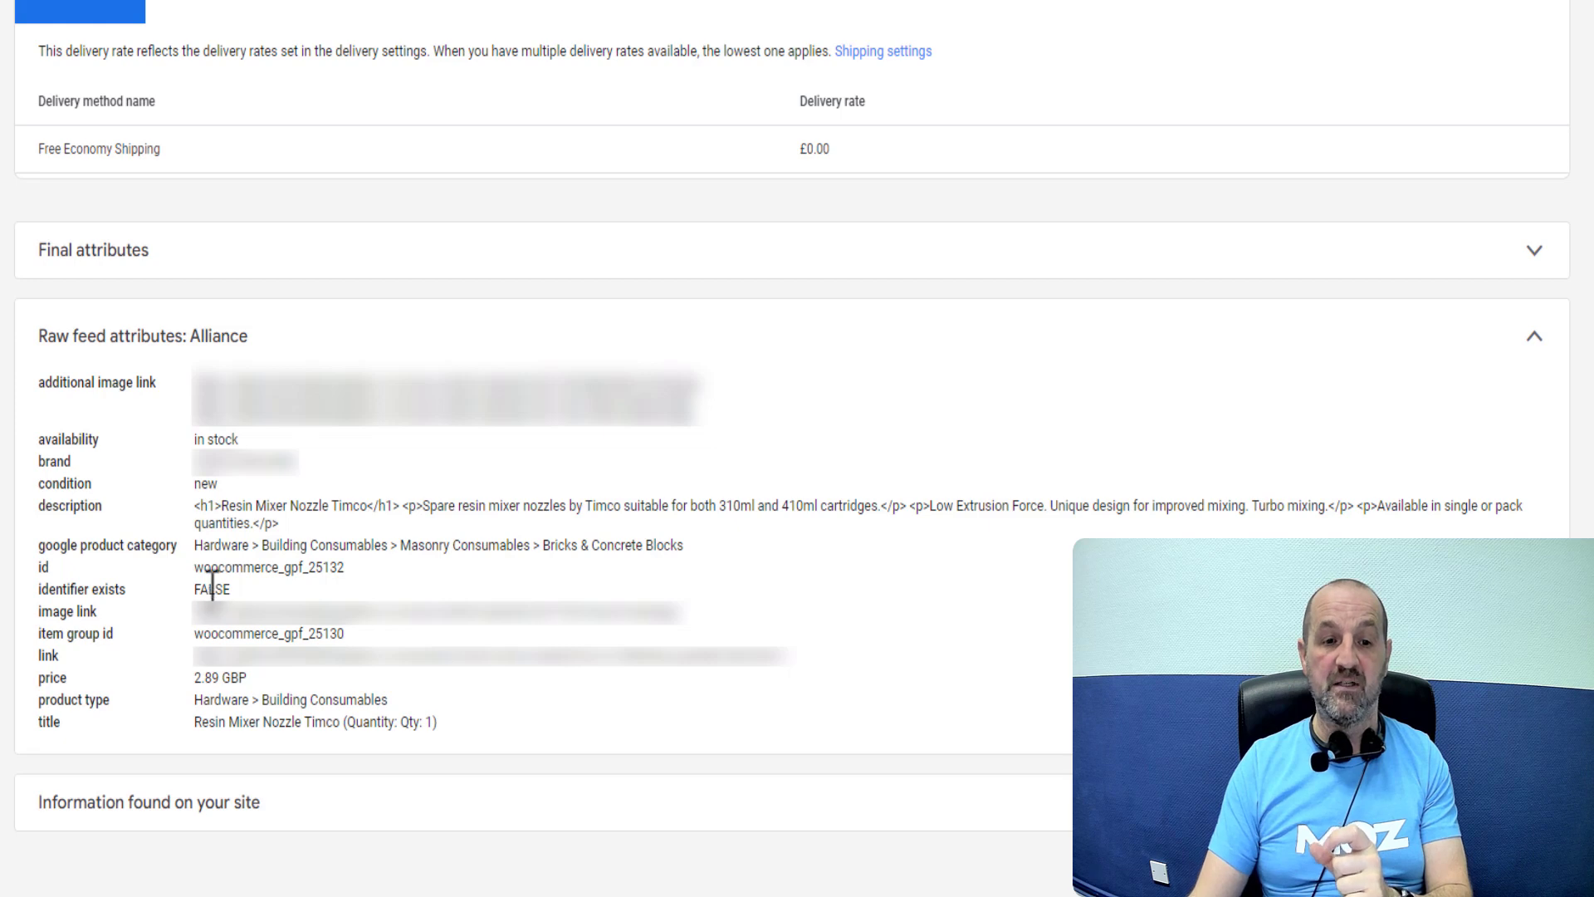
{"action": "mouse_move", "coordinate": [120, 628]}
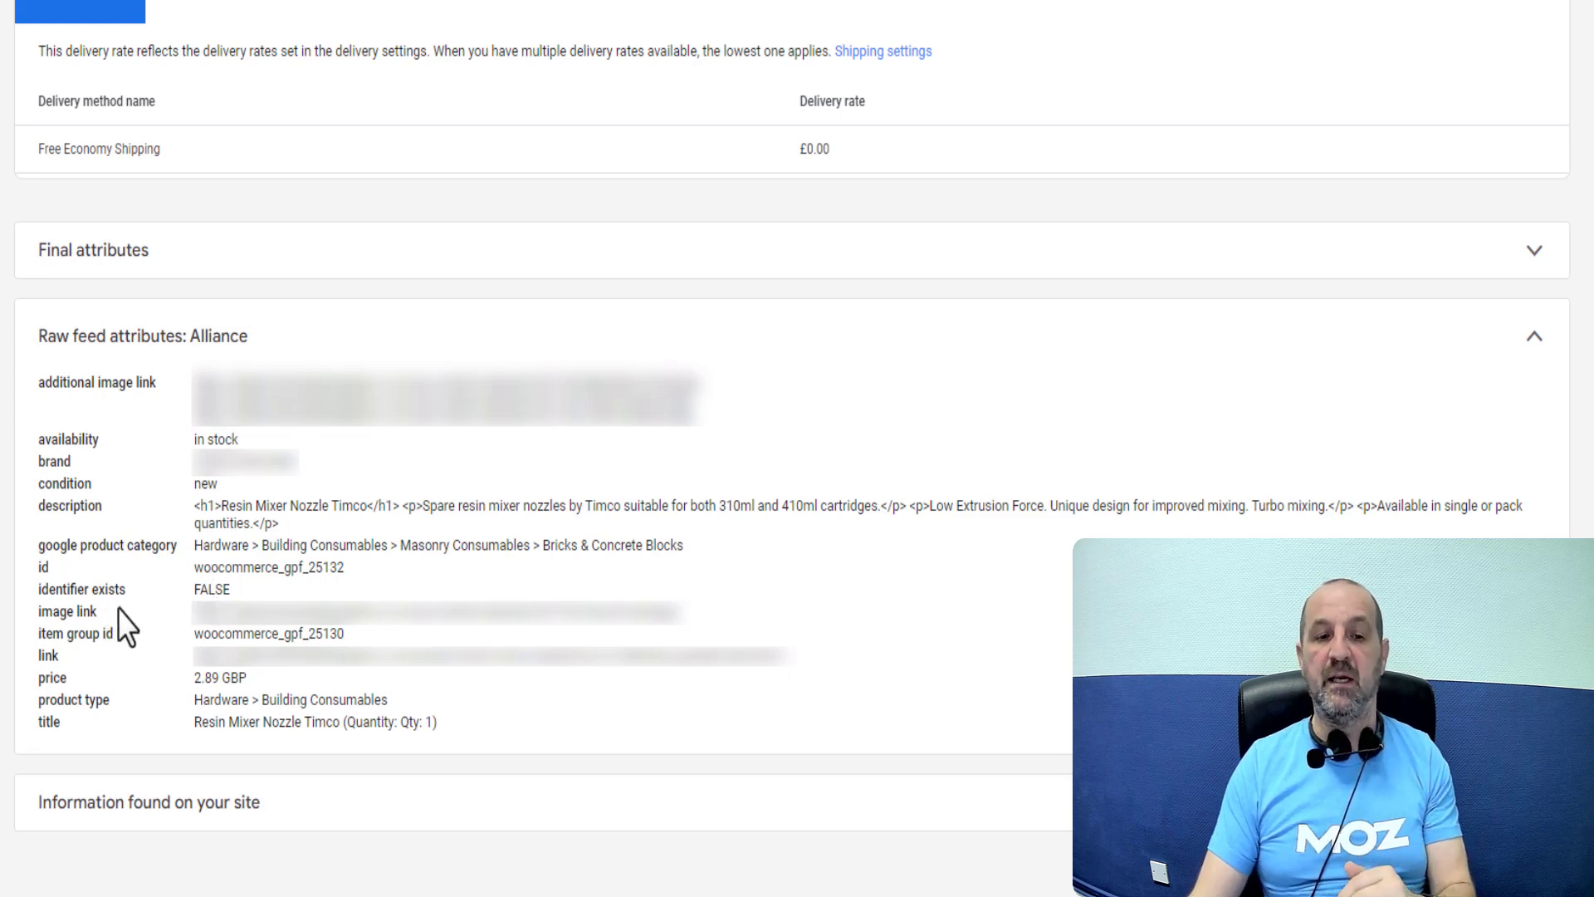
{"action": "mouse_move", "coordinate": [252, 591]}
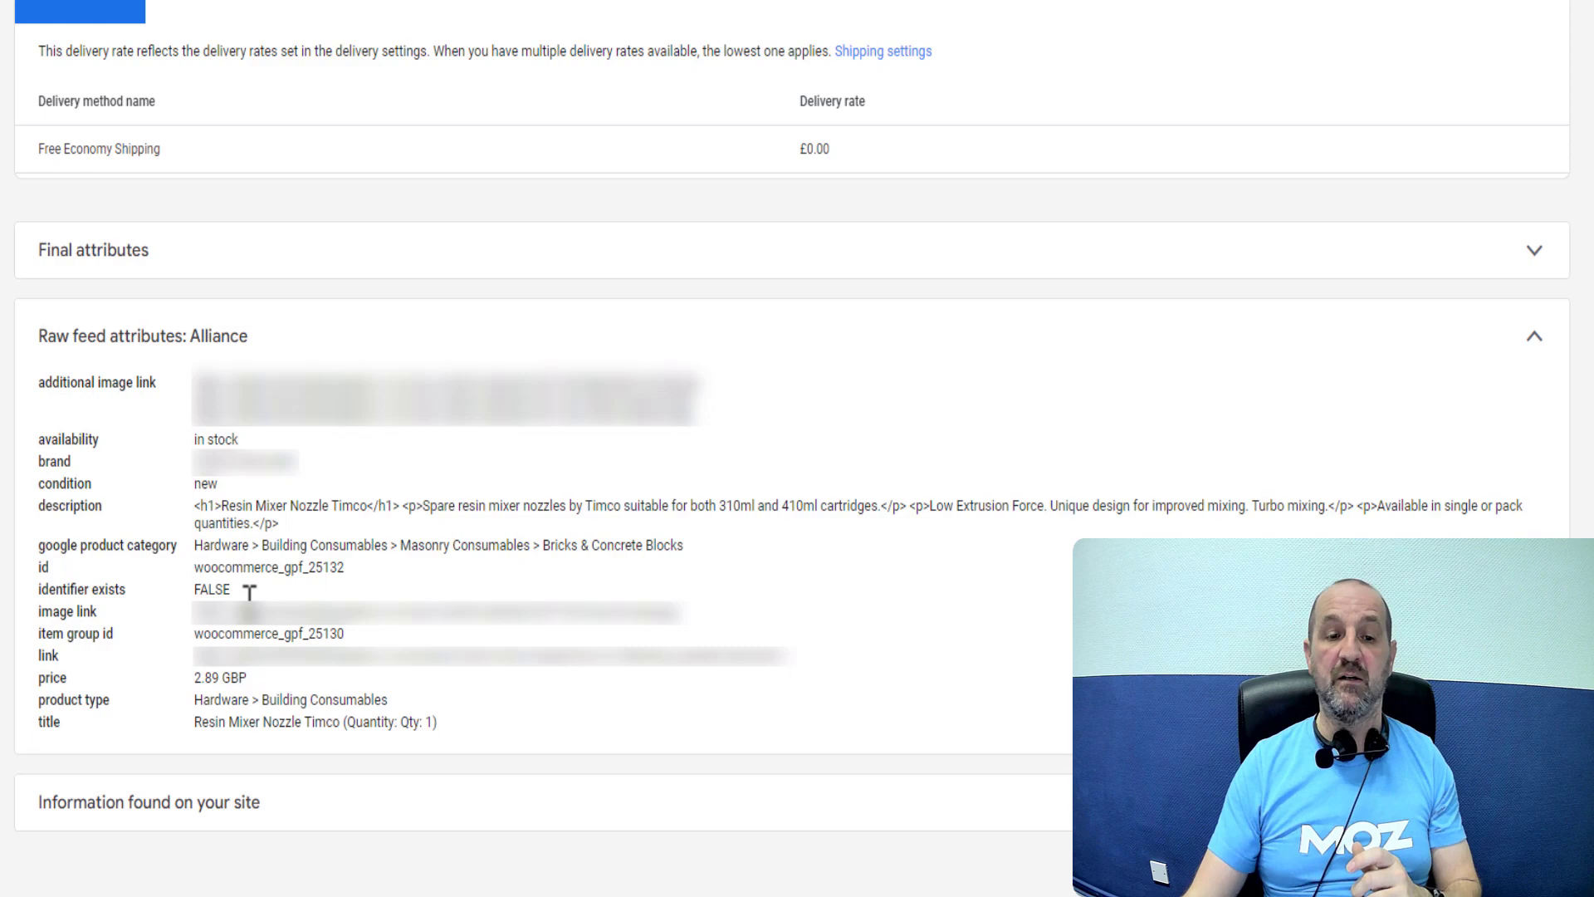
{"action": "scroll", "scroll_direction": "up", "scroll_amount": 3}
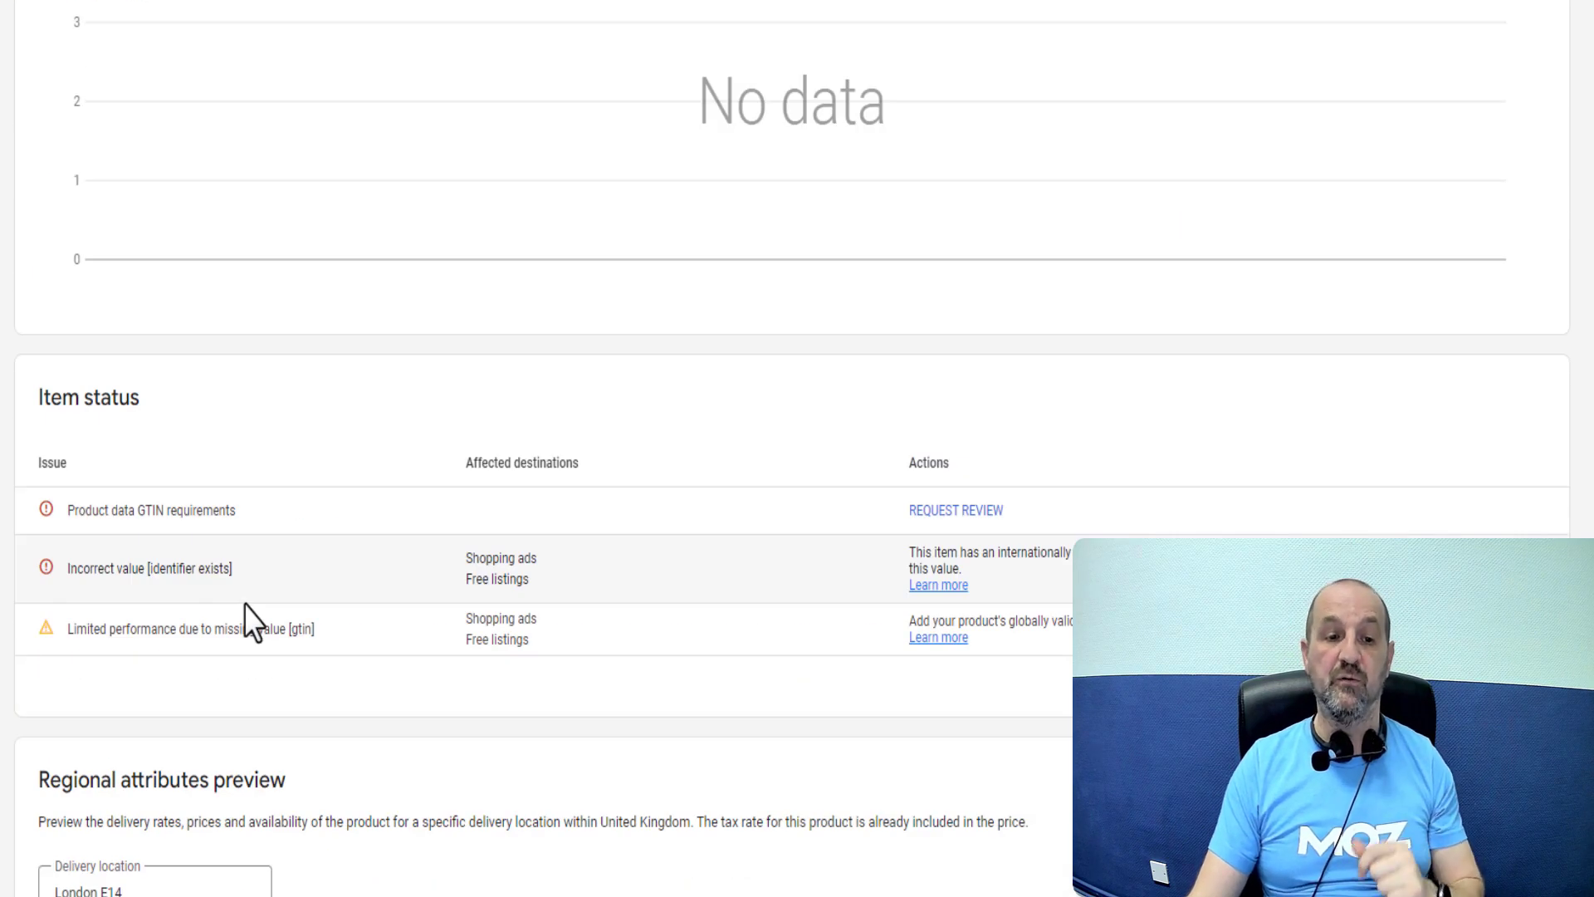